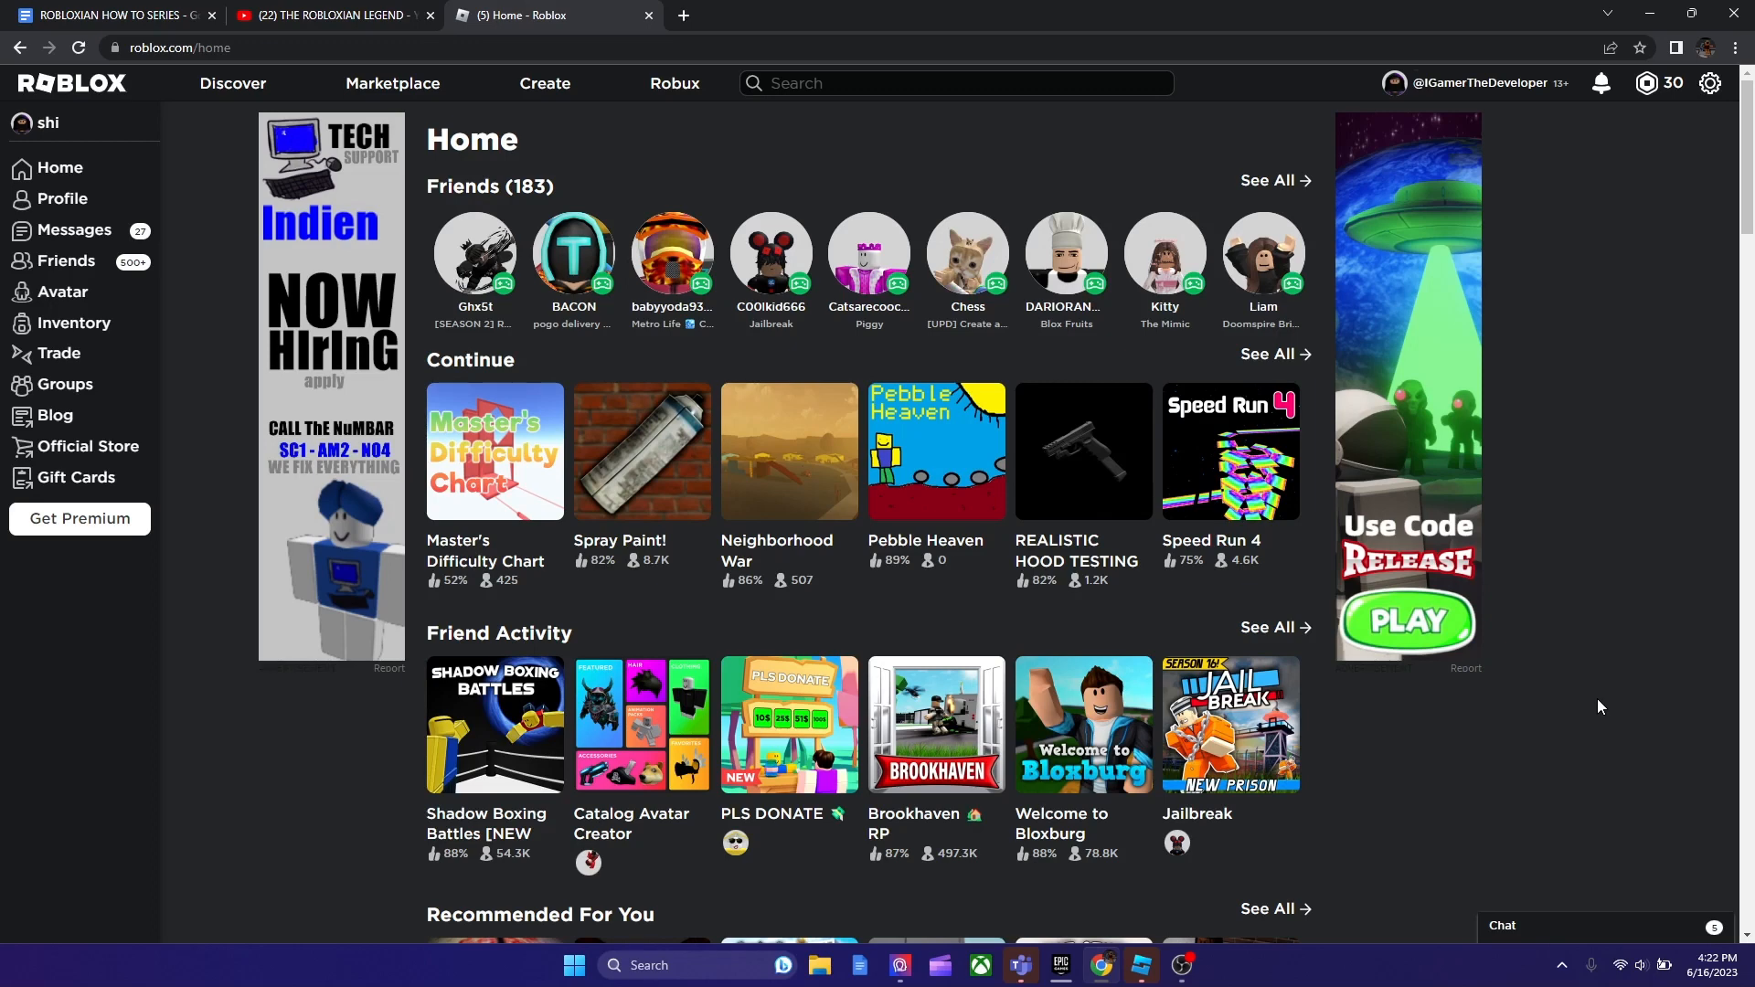
{"action": "mouse_move", "coordinate": [902, 135]}
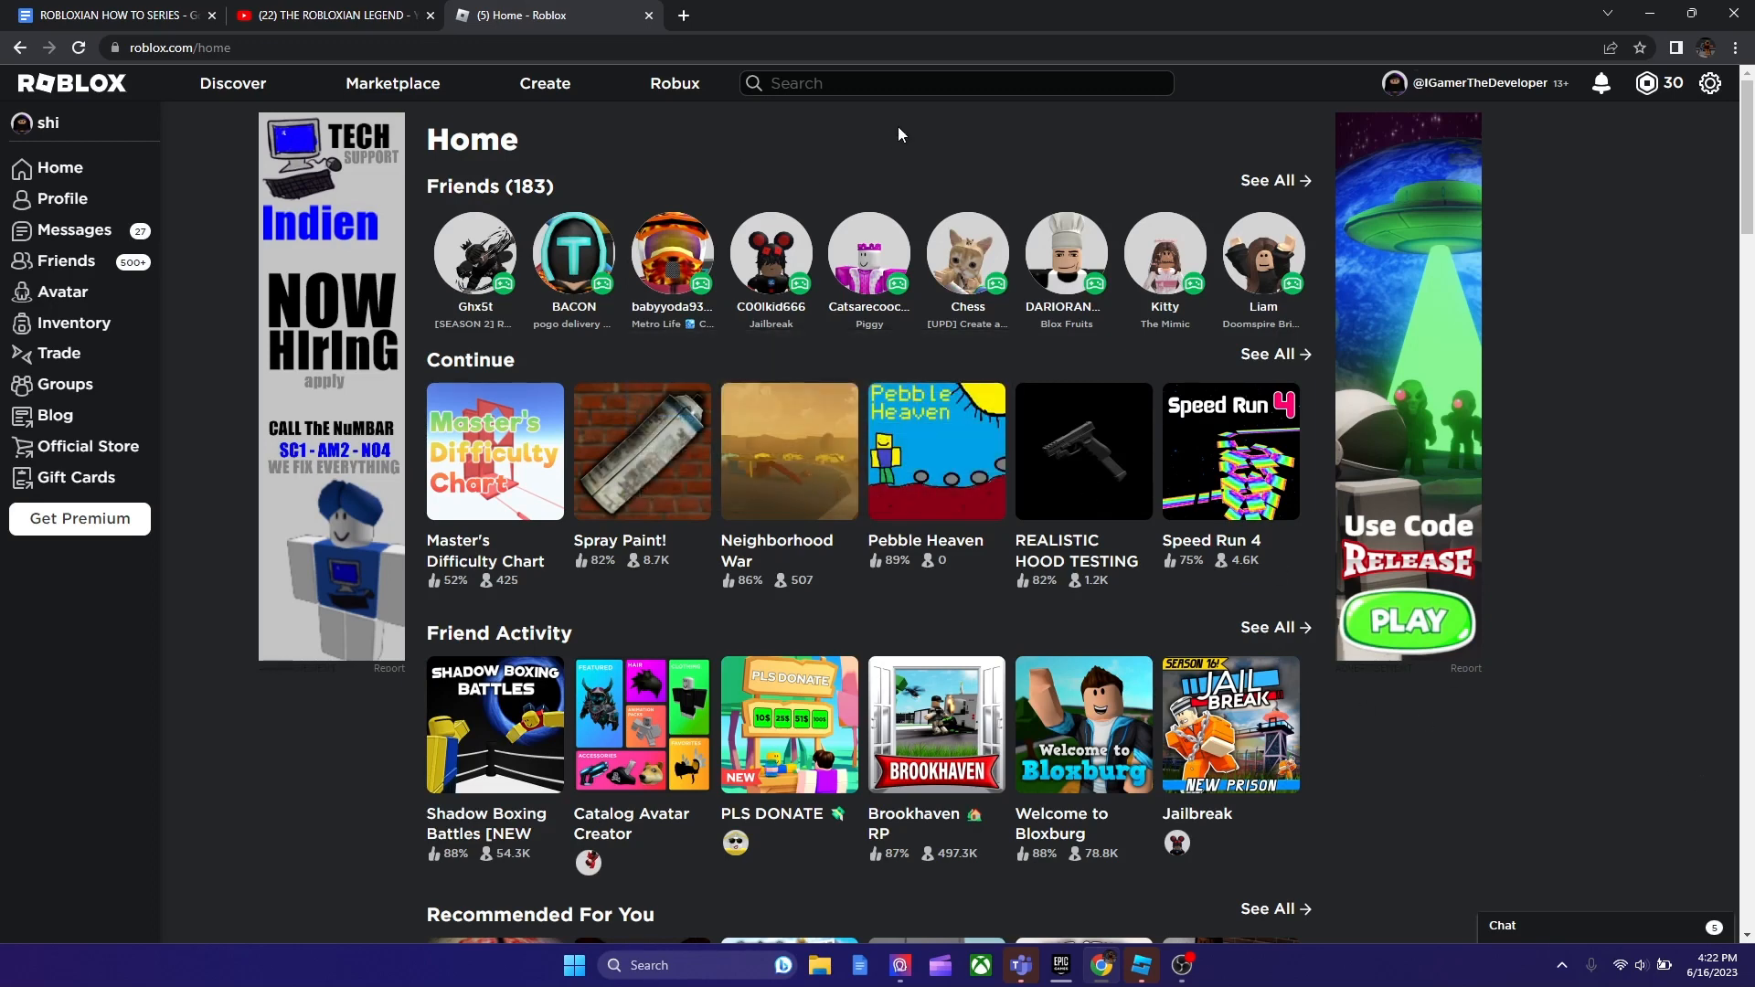
{"action": "mouse_move", "coordinate": [855, 183]}
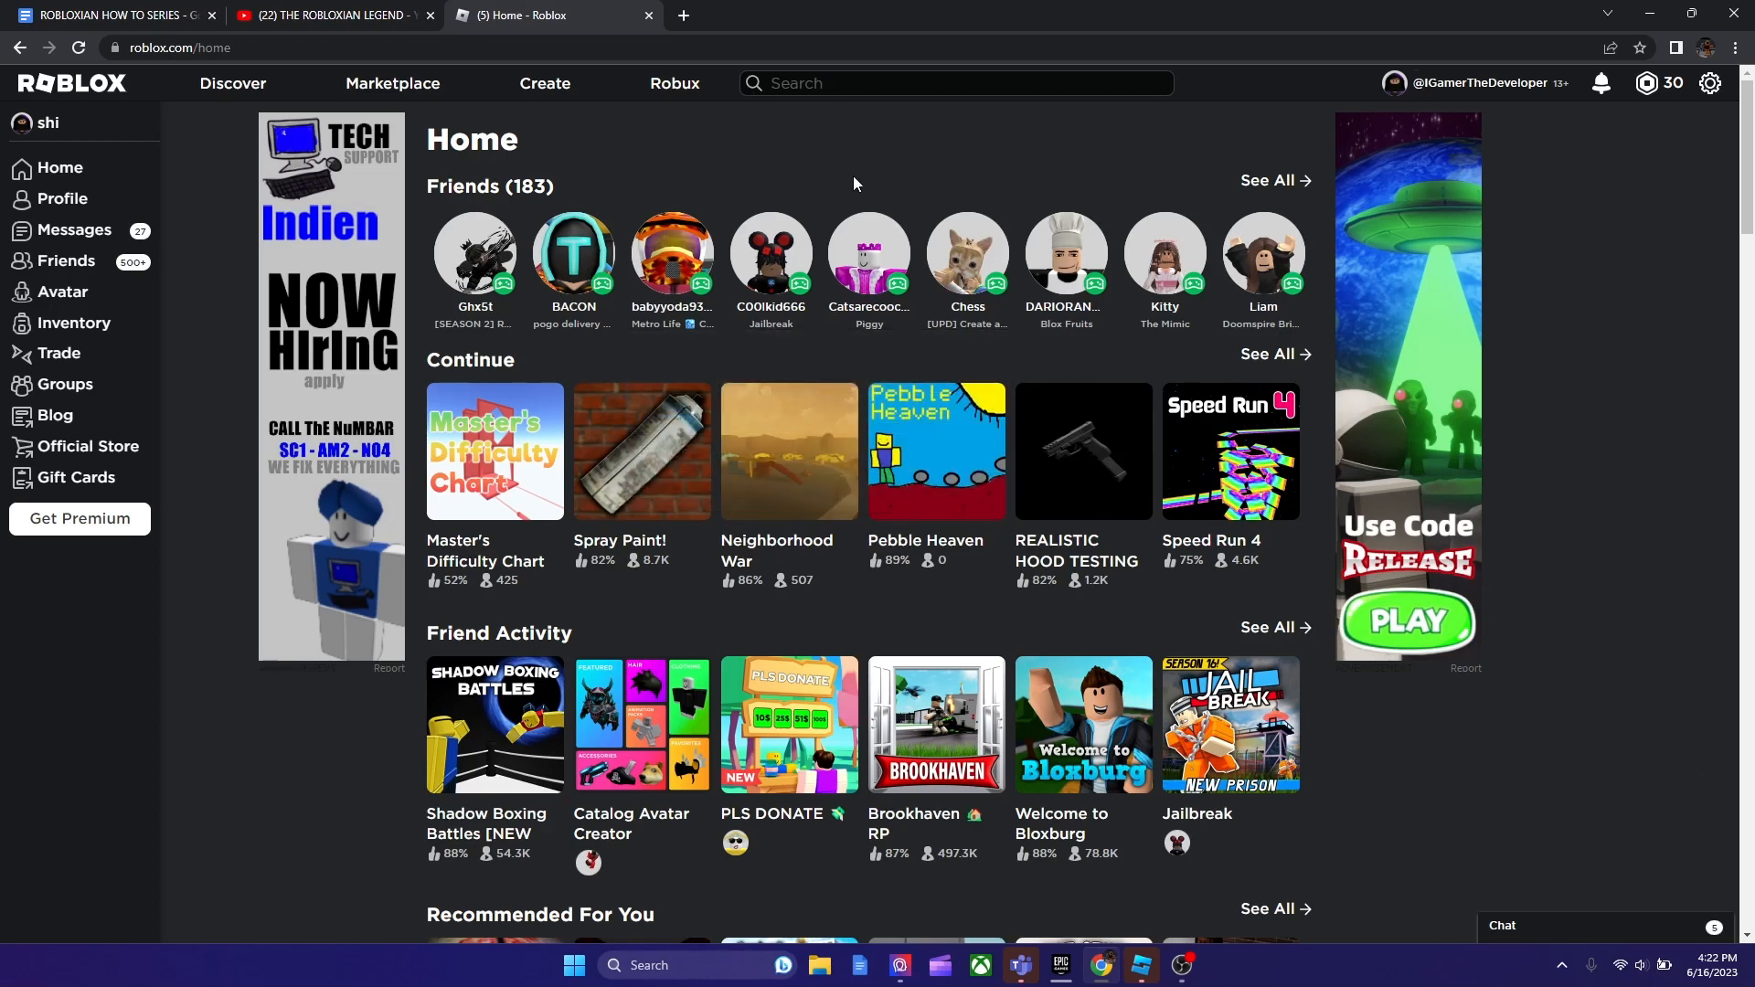
{"action": "mouse_move", "coordinate": [832, 168]}
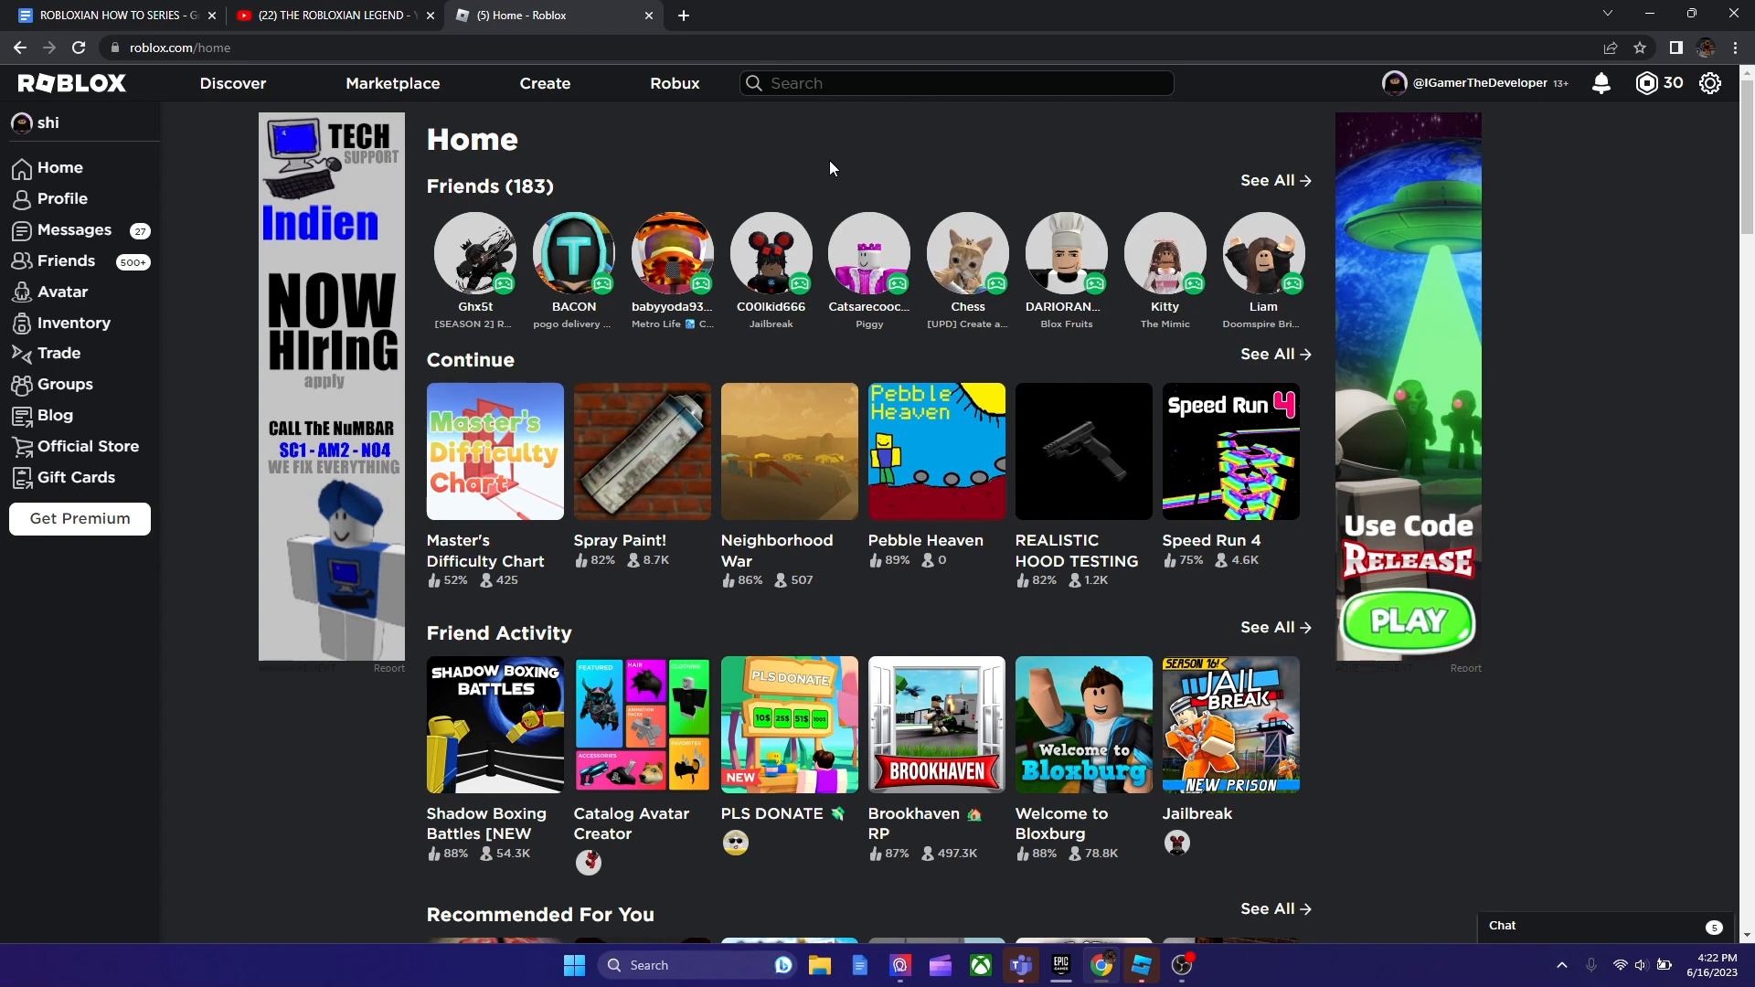
{"action": "mouse_move", "coordinate": [799, 154]}
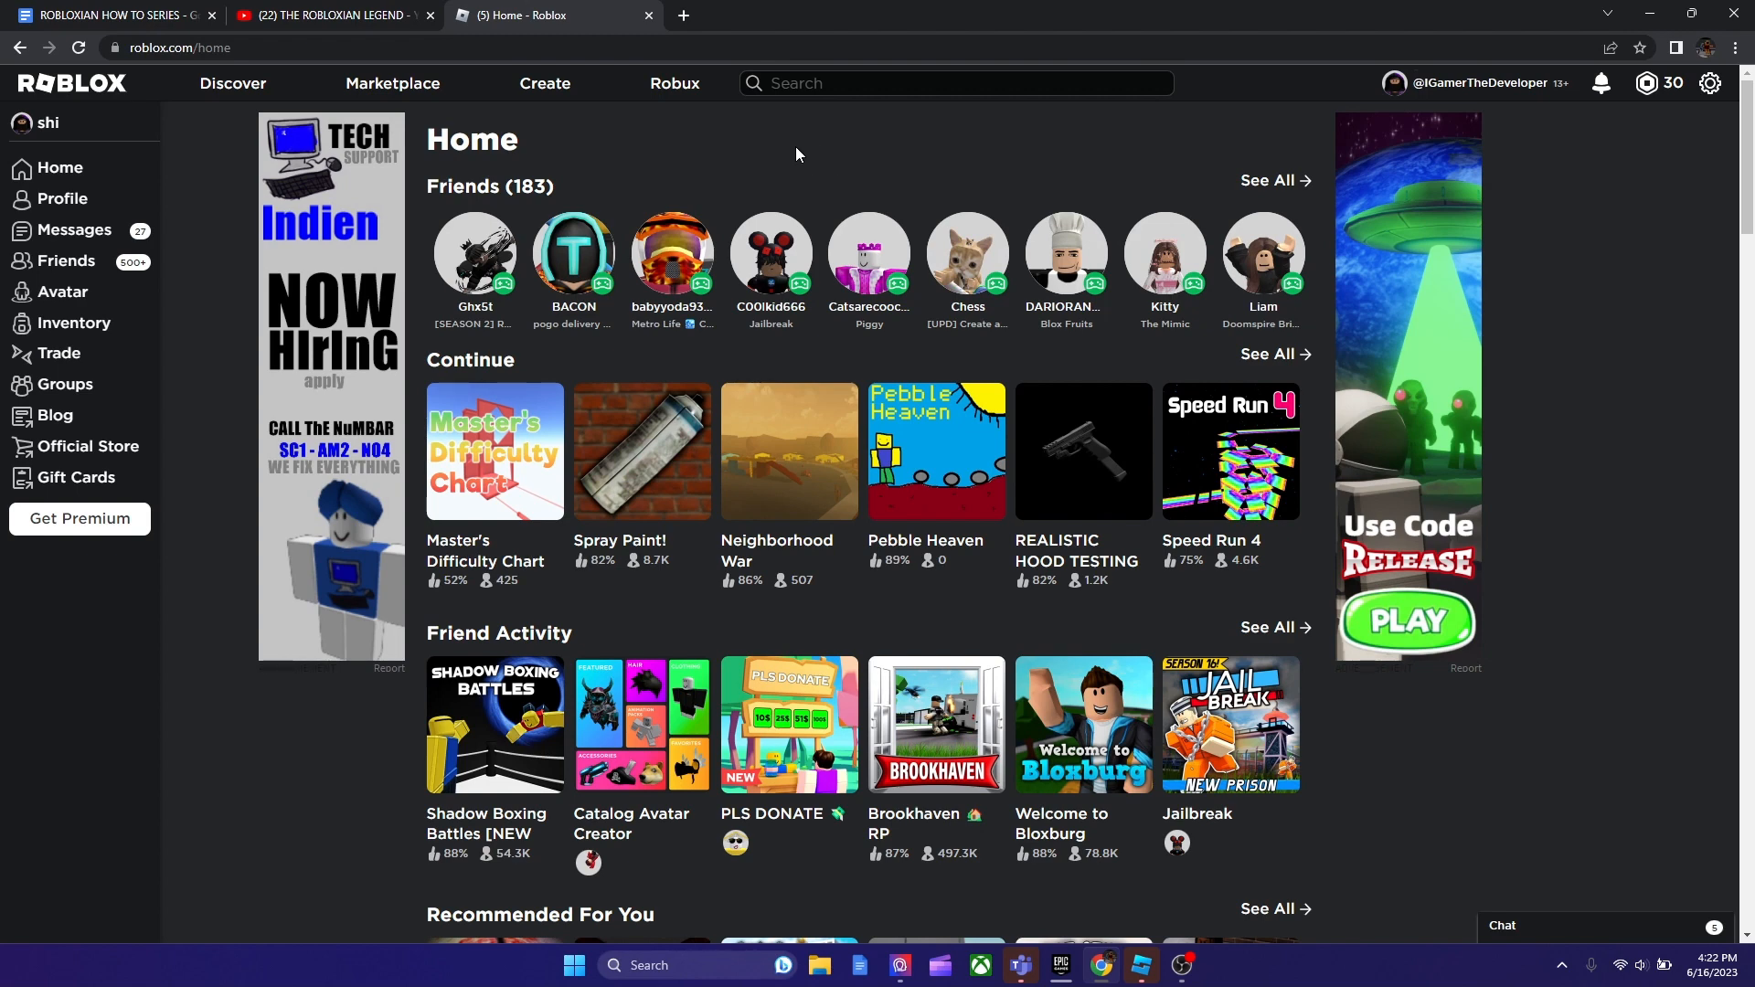
{"action": "mouse_move", "coordinate": [932, 587]}
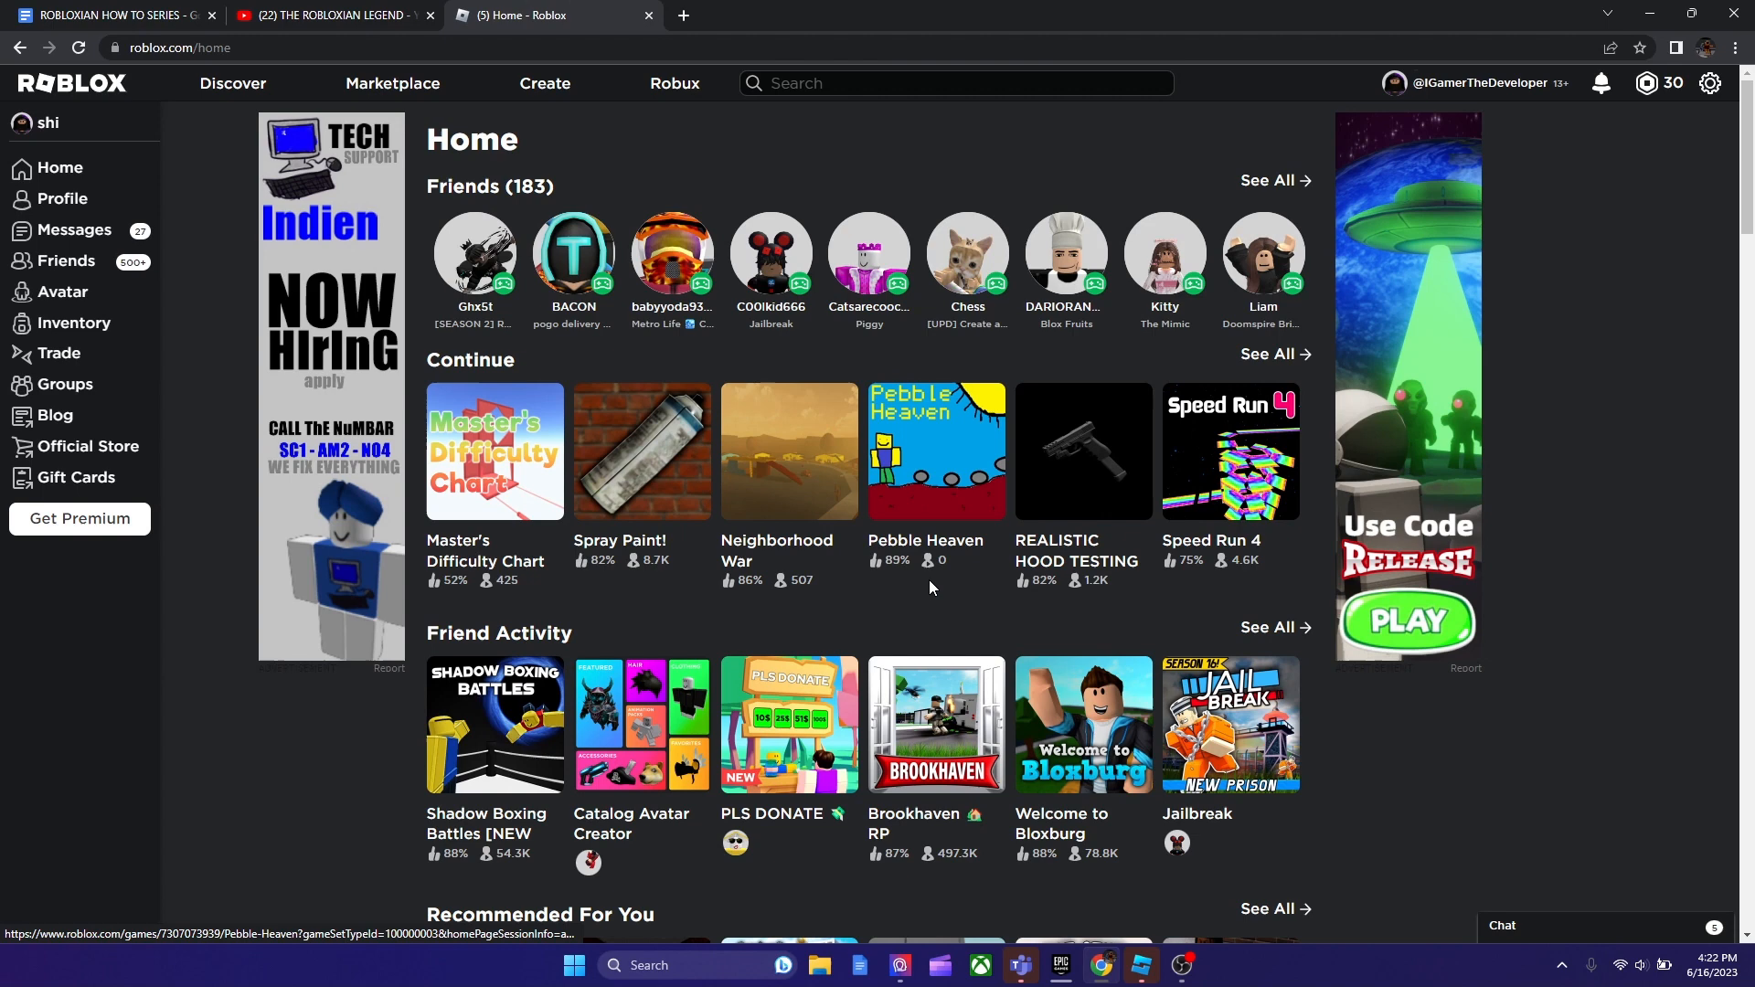
{"action": "mouse_move", "coordinate": [831, 529]}
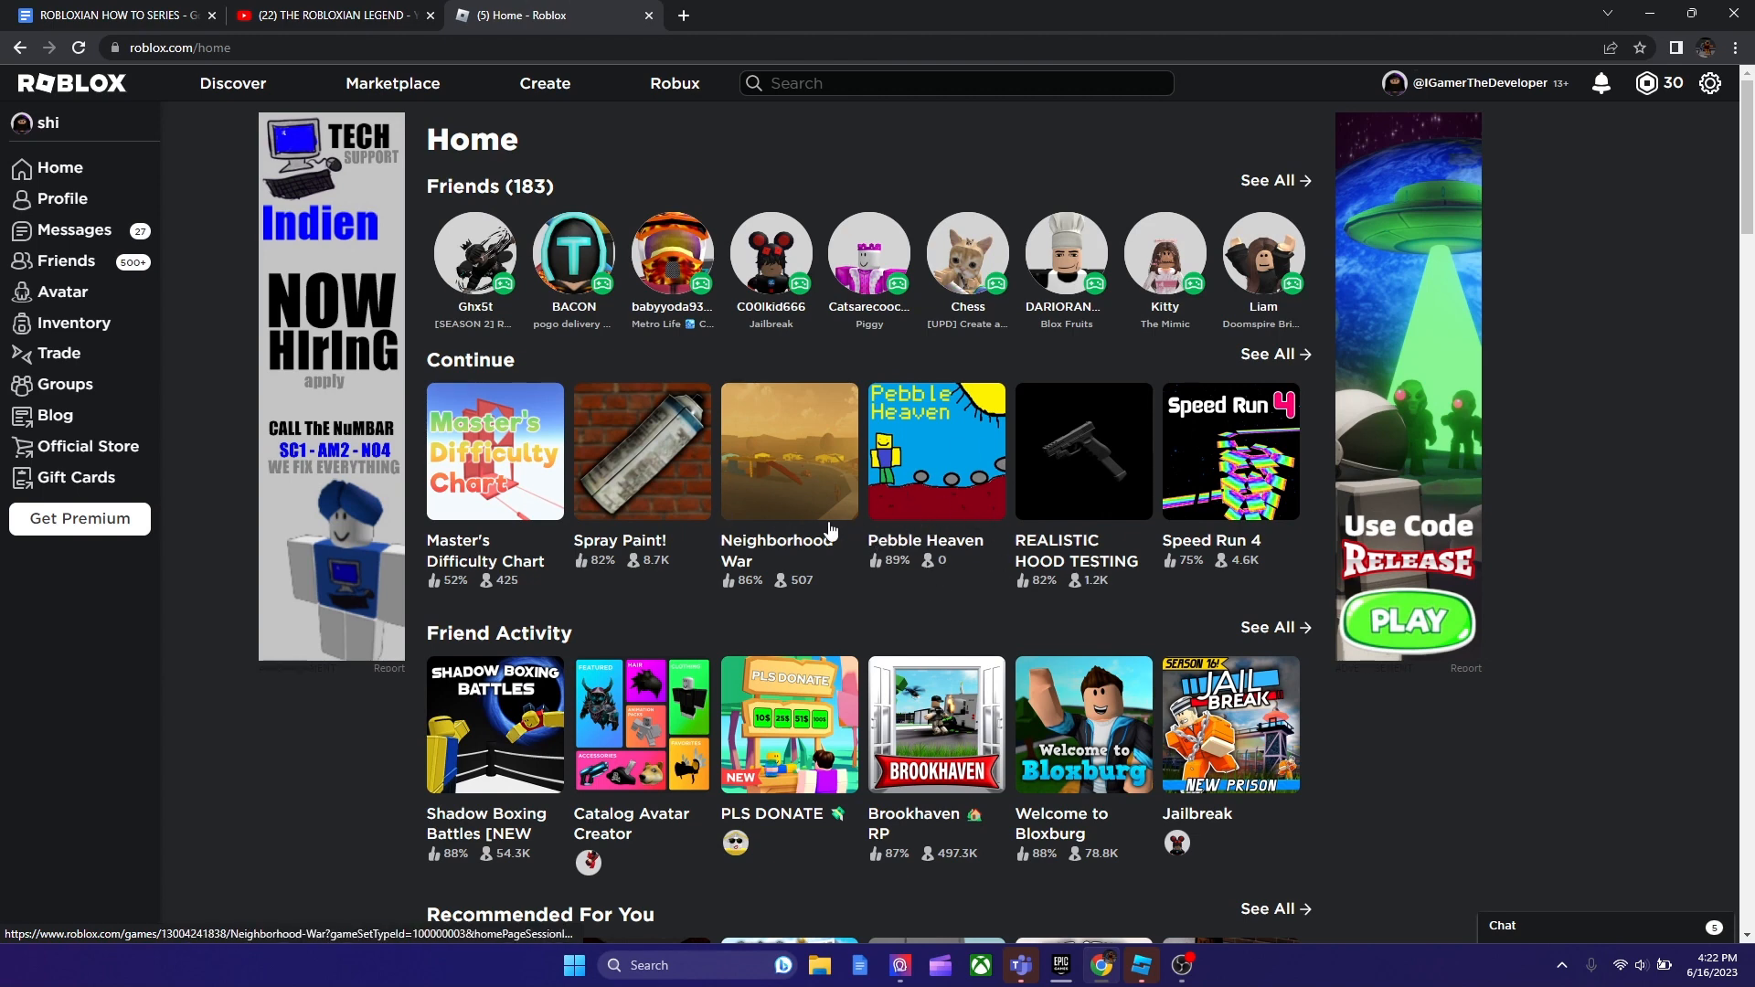
{"action": "mouse_move", "coordinate": [927, 603]}
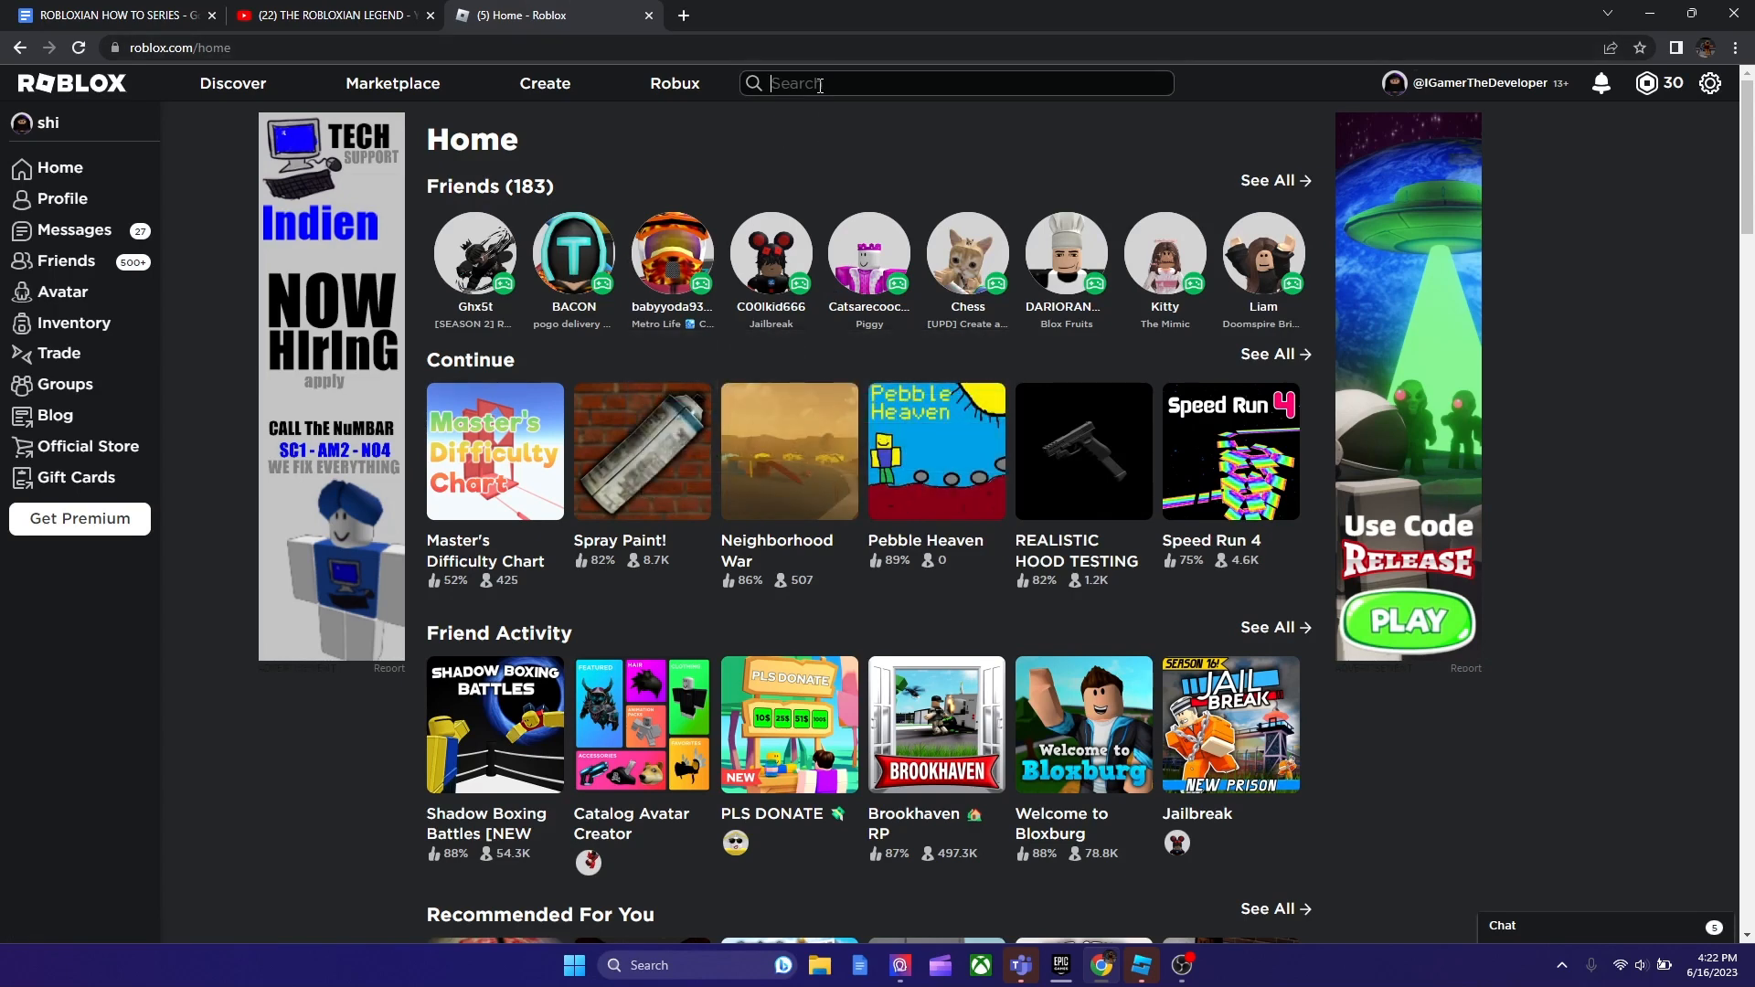
- Search Roblox experiences for 'pebble heaven' to list the loosely matching games
{"action": "type", "text": "pebbb"}
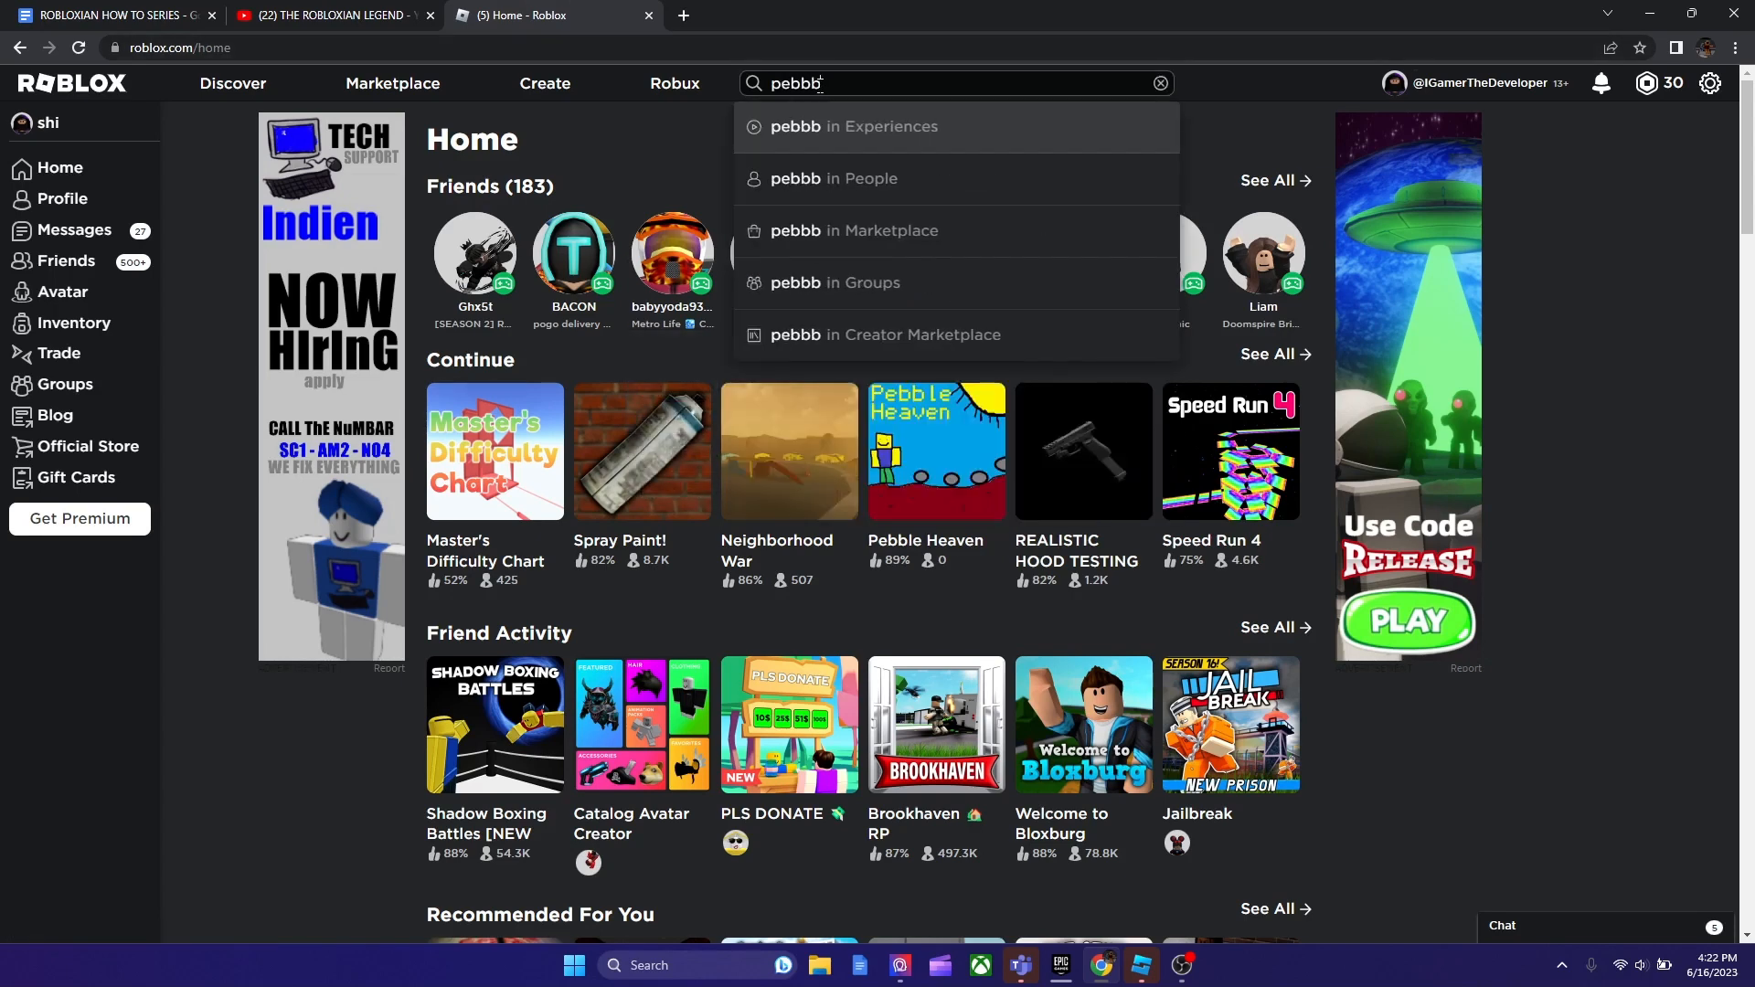
{"action": "type", "text": "pebble heaven"}
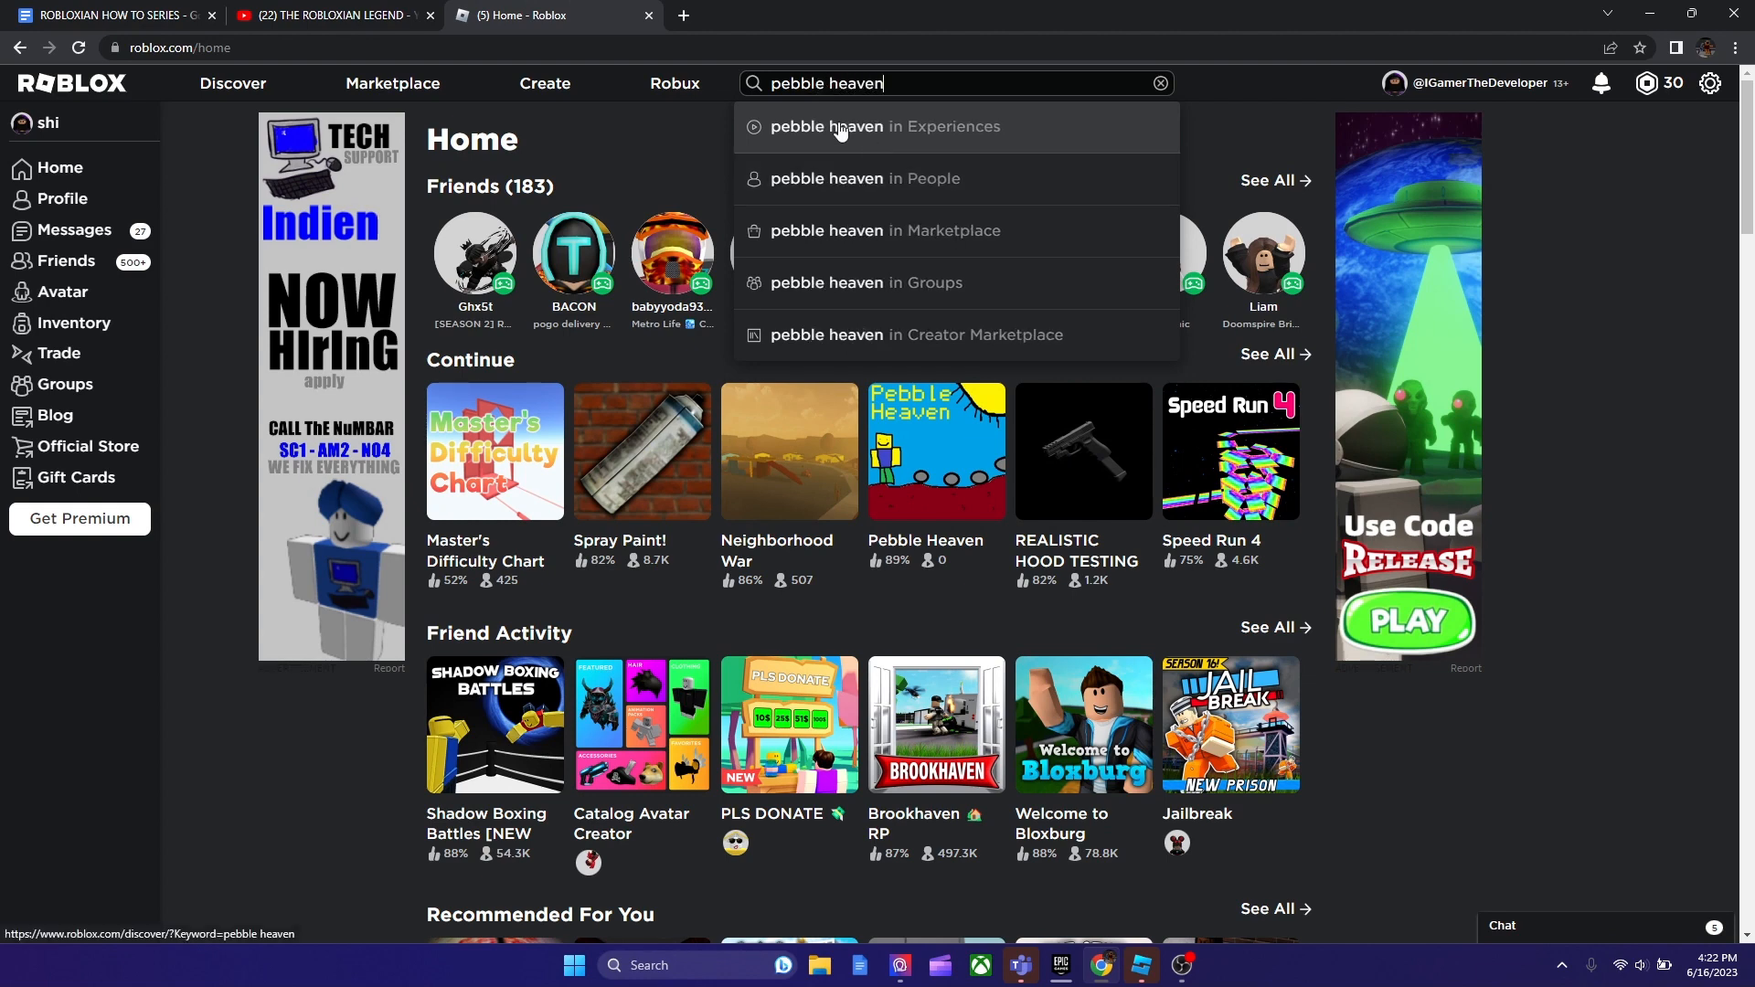
{"action": "left_click", "coordinate": [886, 126]}
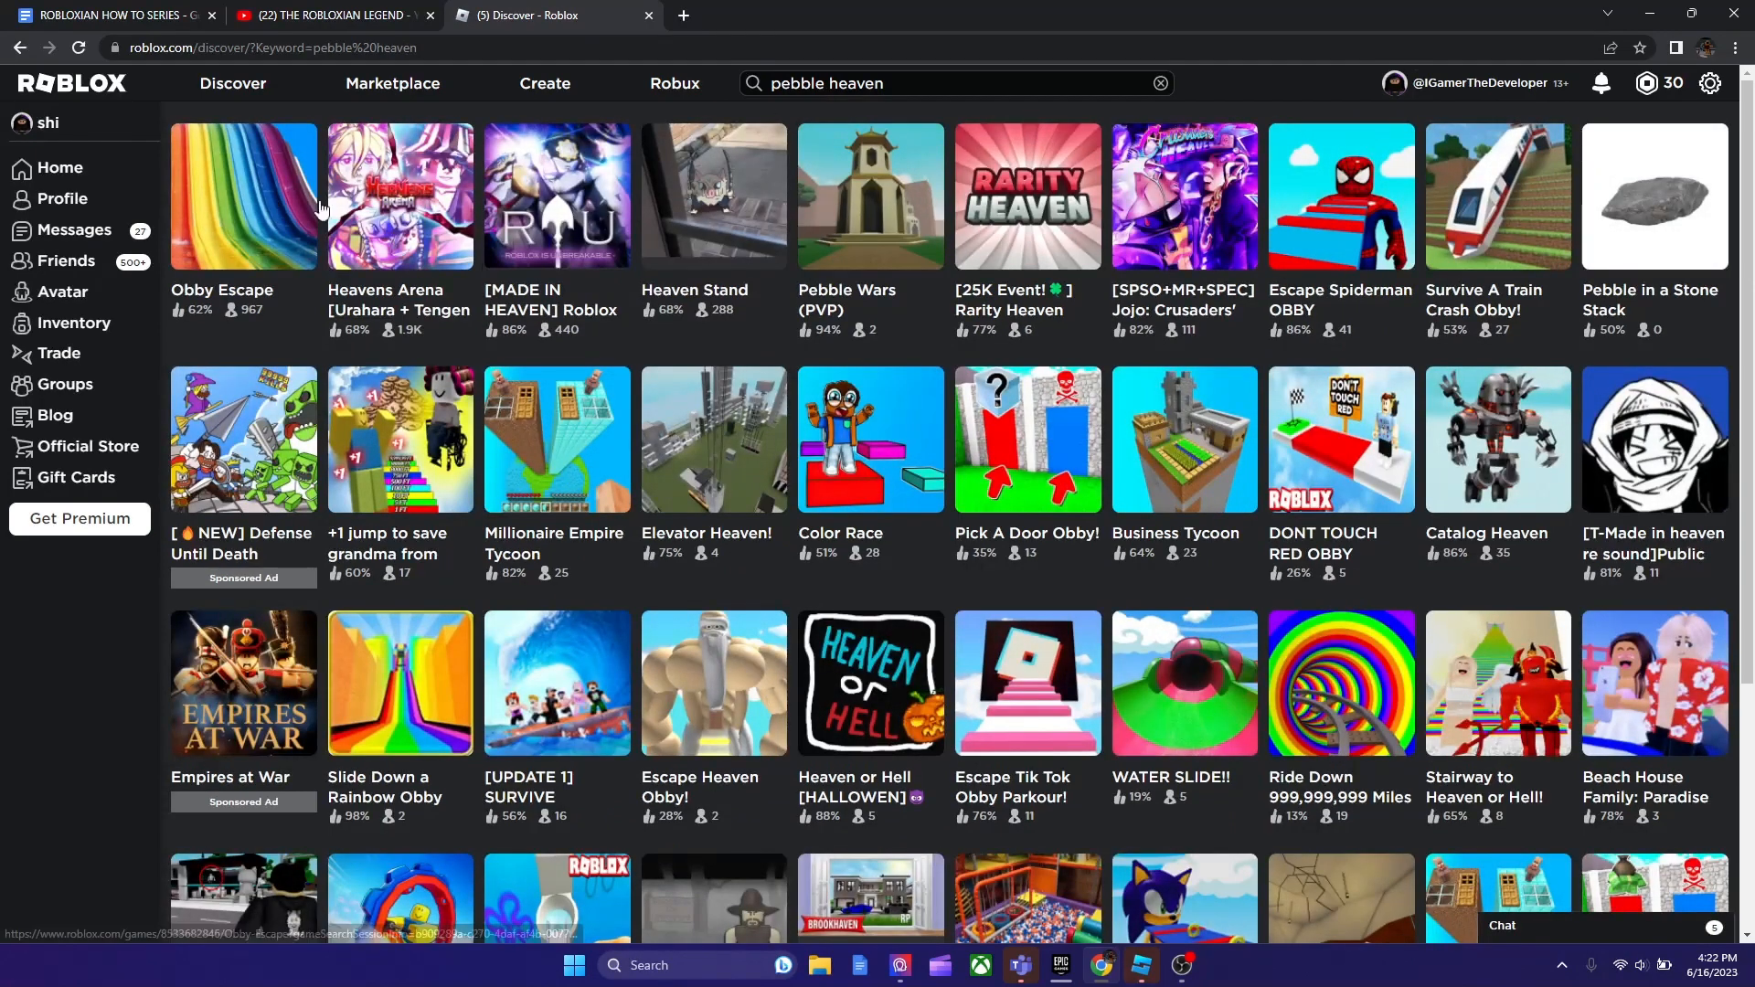
{"action": "mouse_move", "coordinate": [229, 291]}
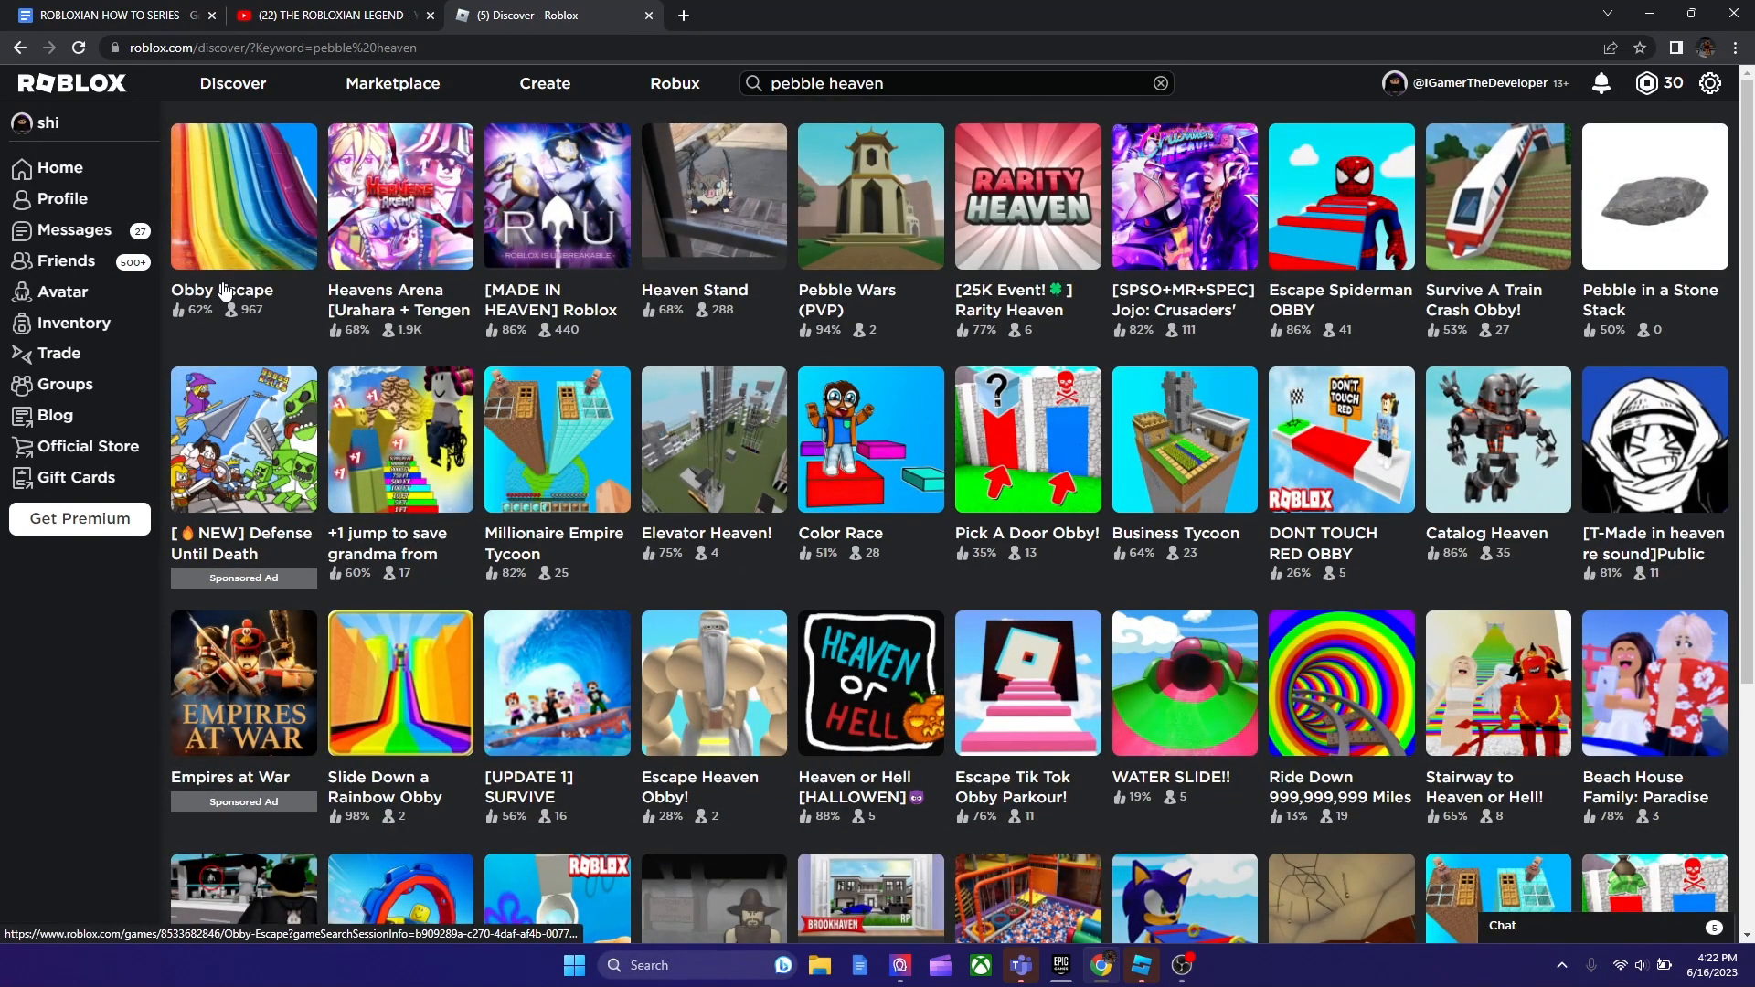
{"action": "mouse_move", "coordinate": [688, 318]}
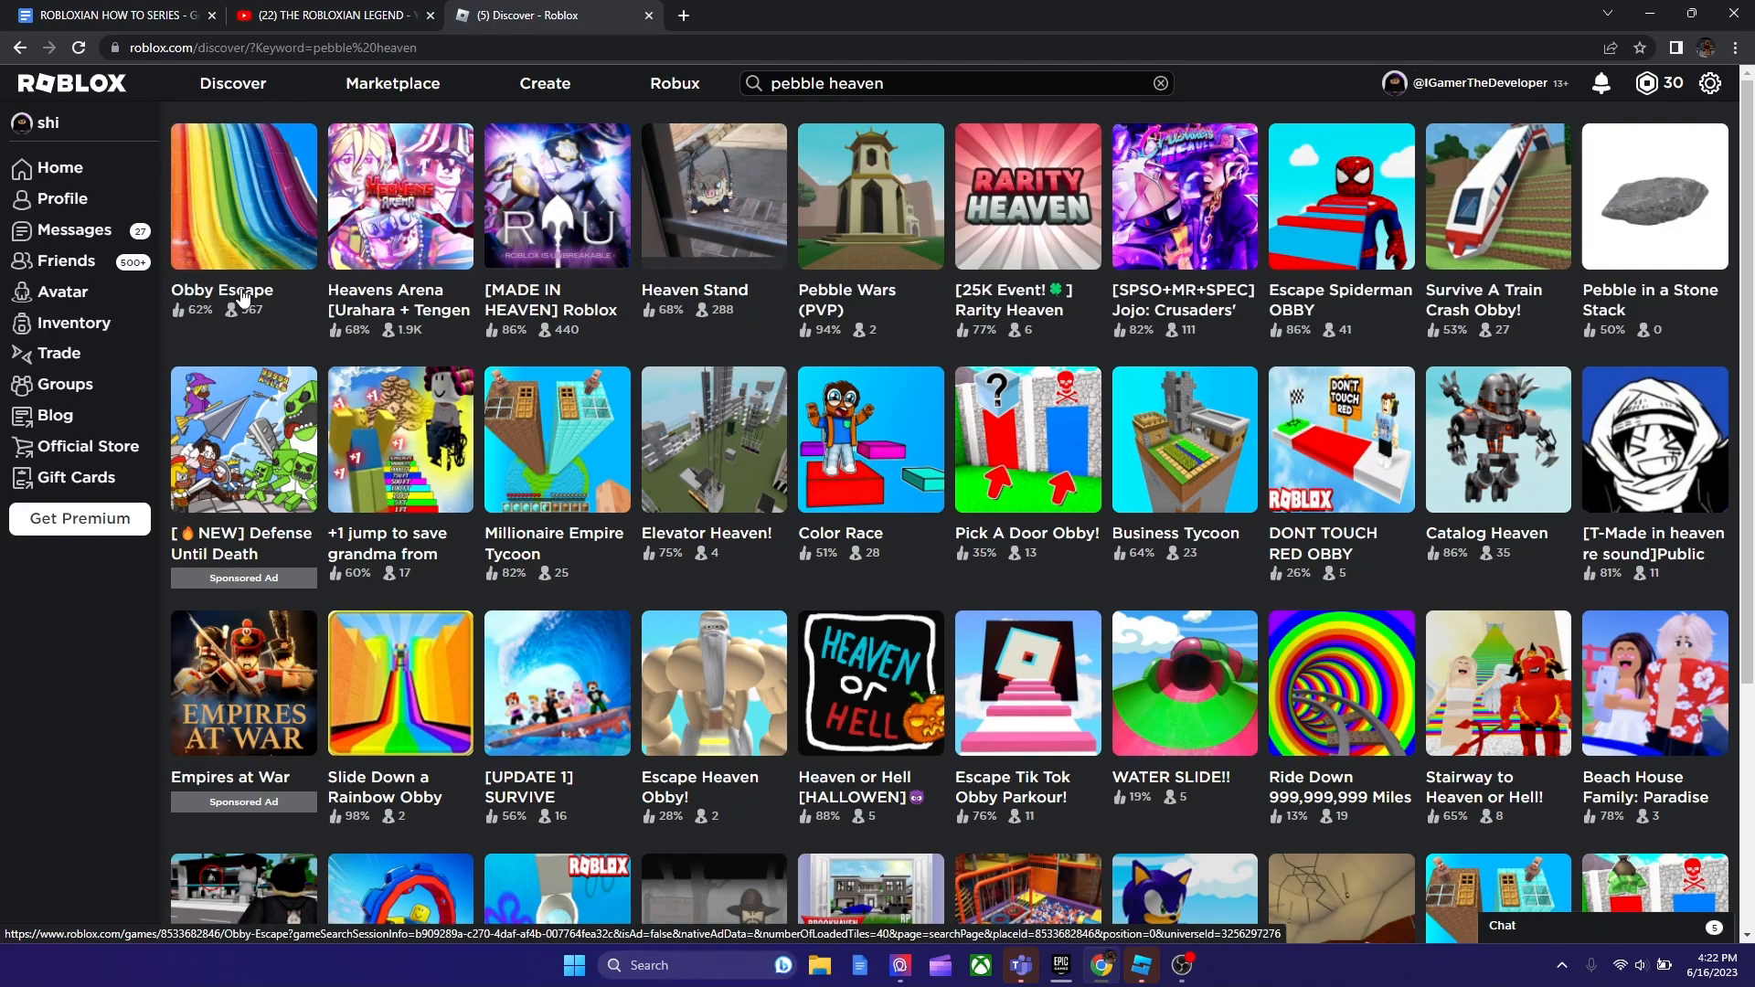
{"action": "mouse_move", "coordinate": [270, 247]}
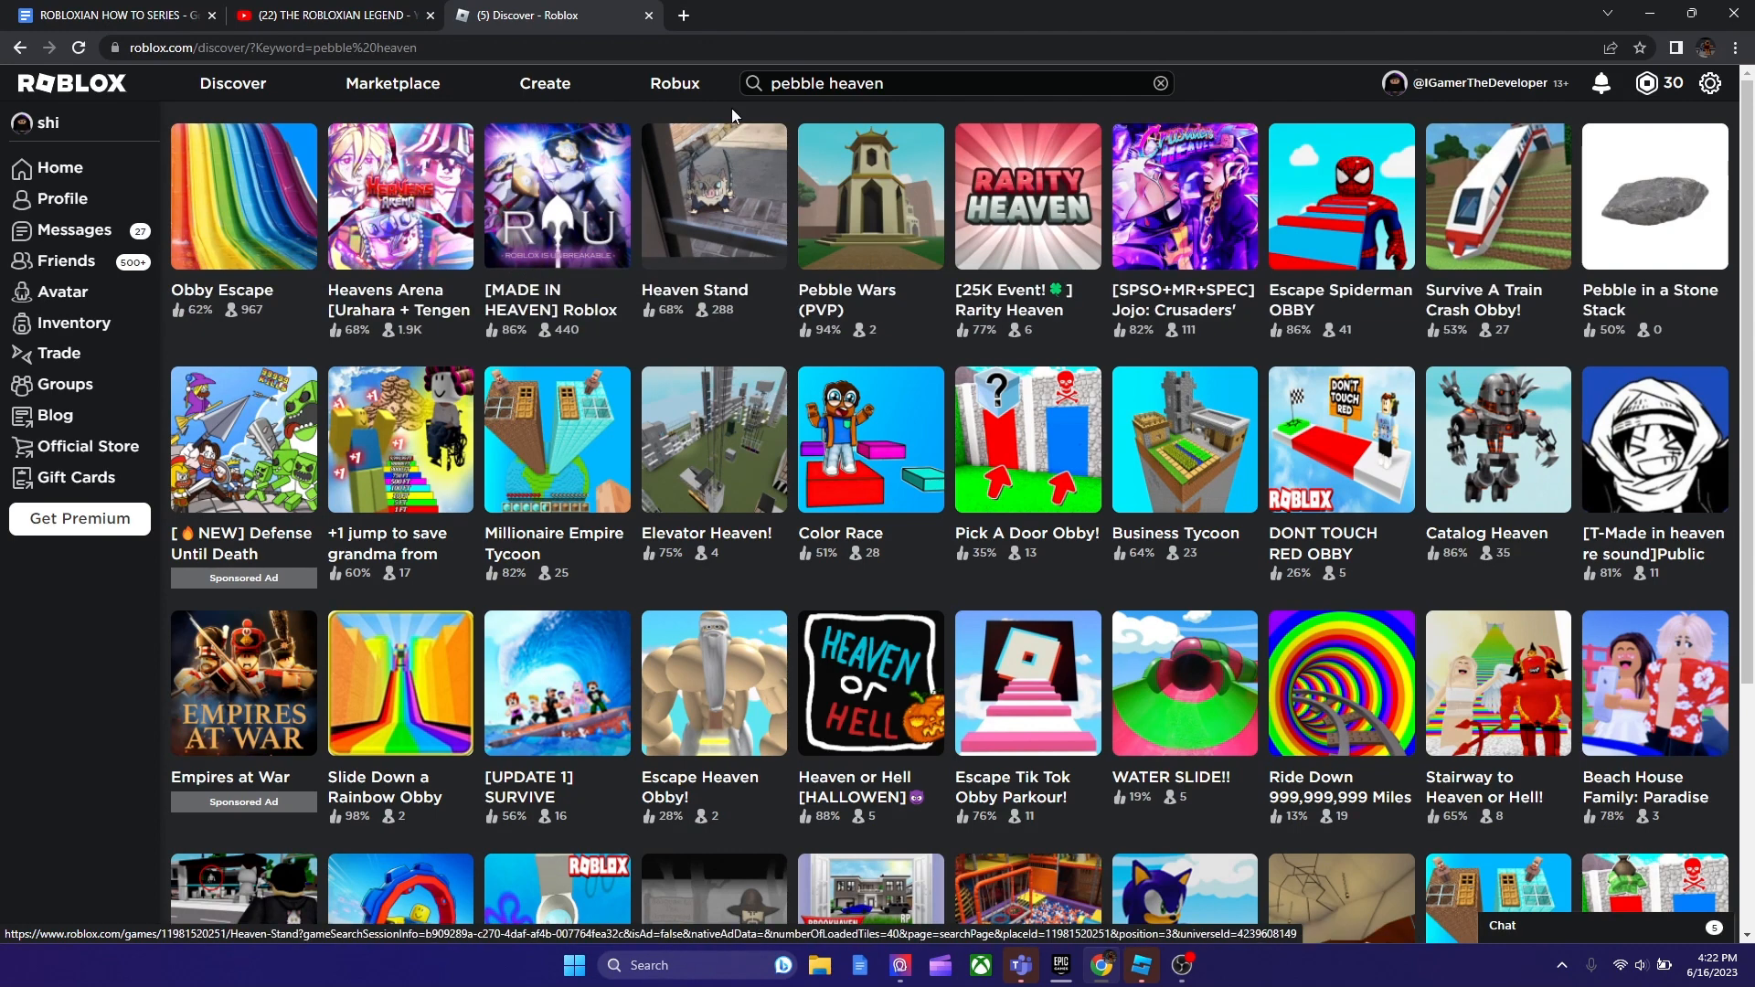
{"action": "mouse_move", "coordinate": [277, 209]}
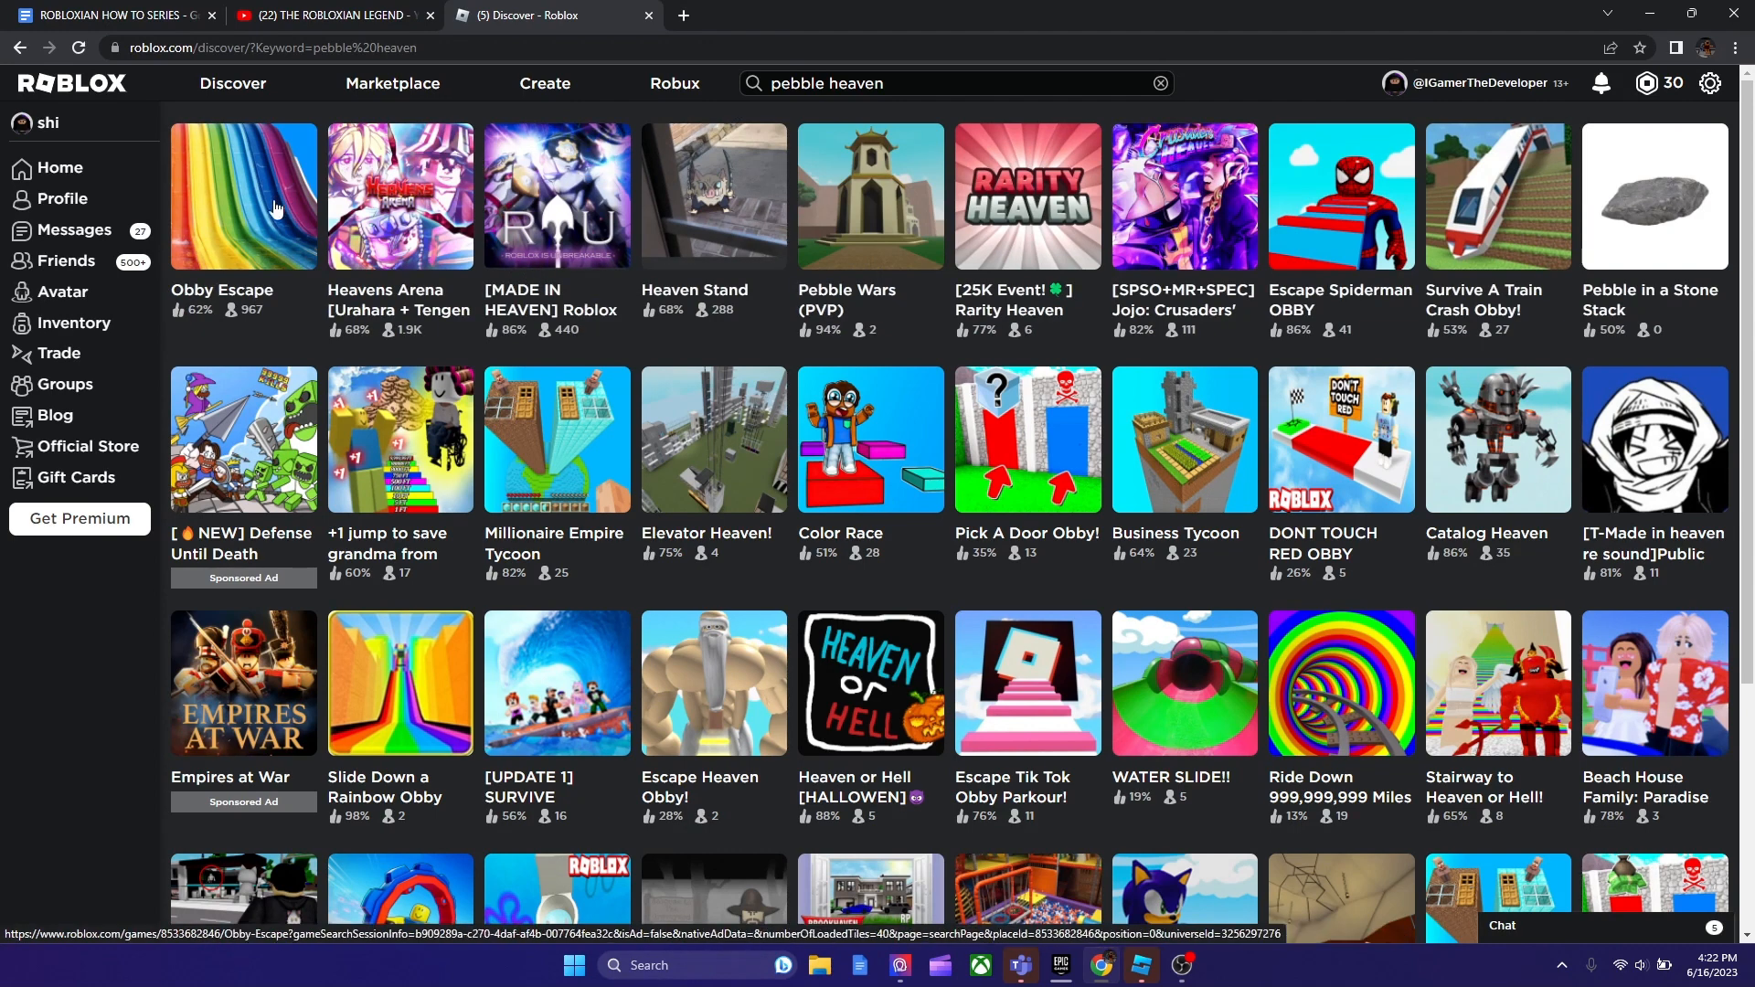
{"action": "mouse_move", "coordinate": [714, 176]}
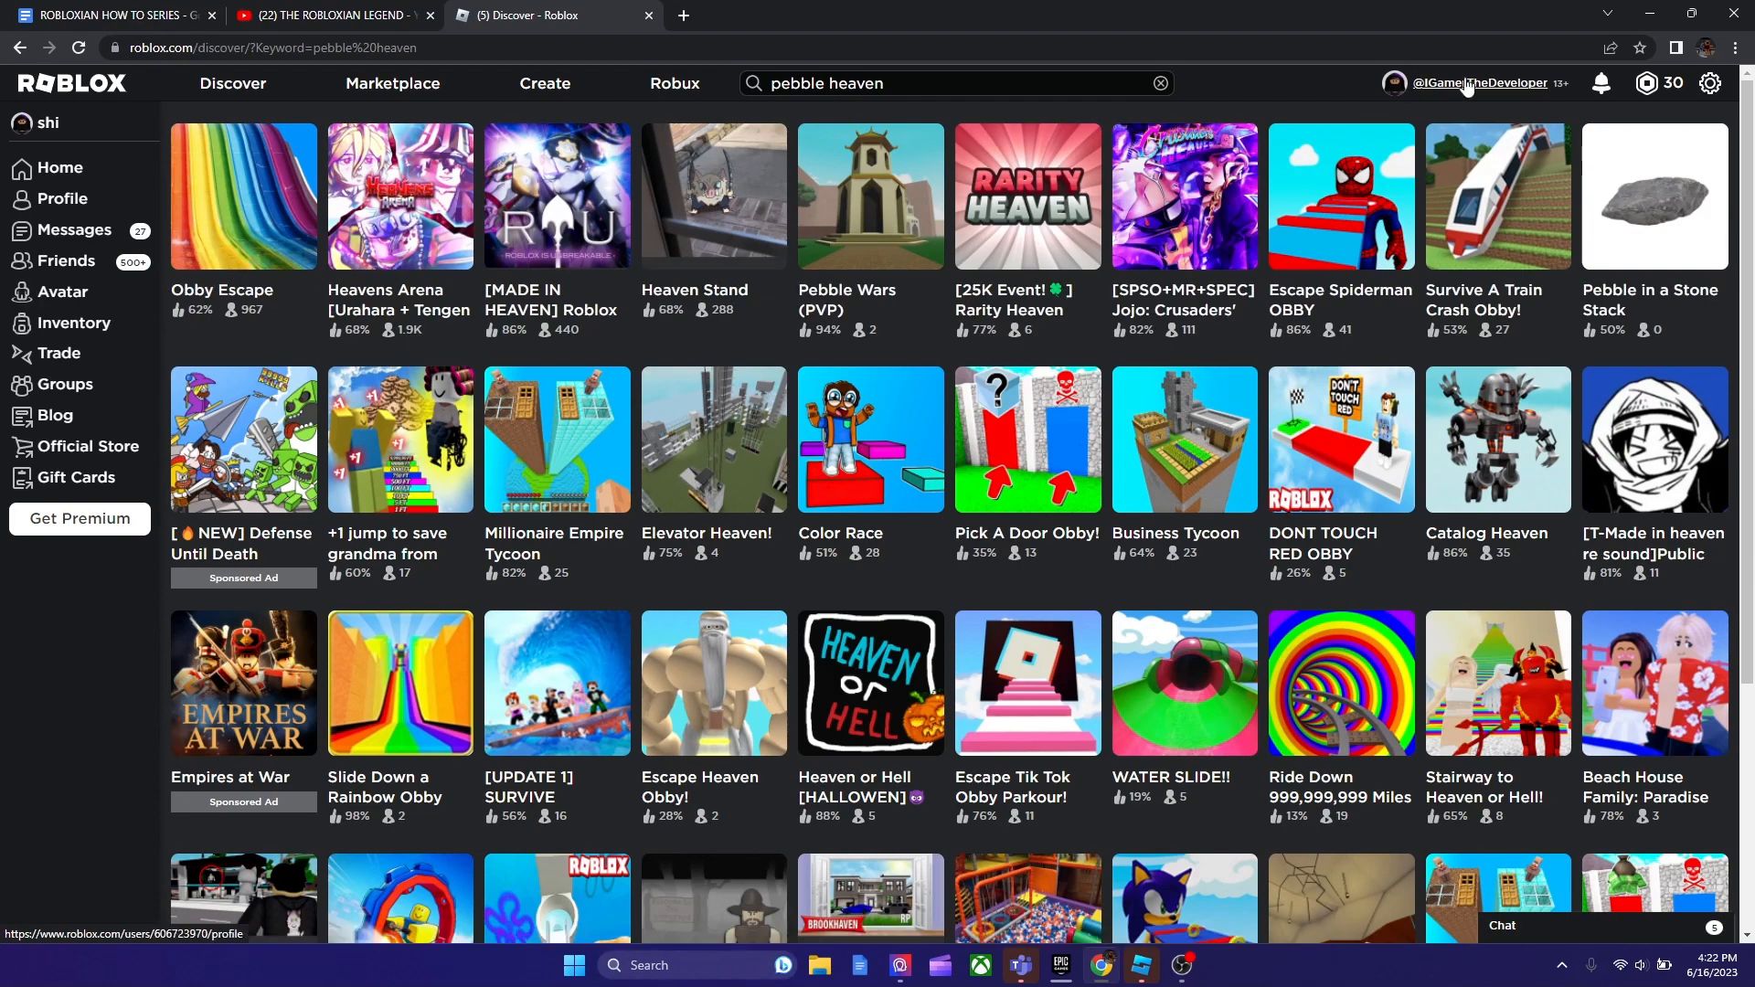
{"action": "mouse_move", "coordinate": [1675, 263]}
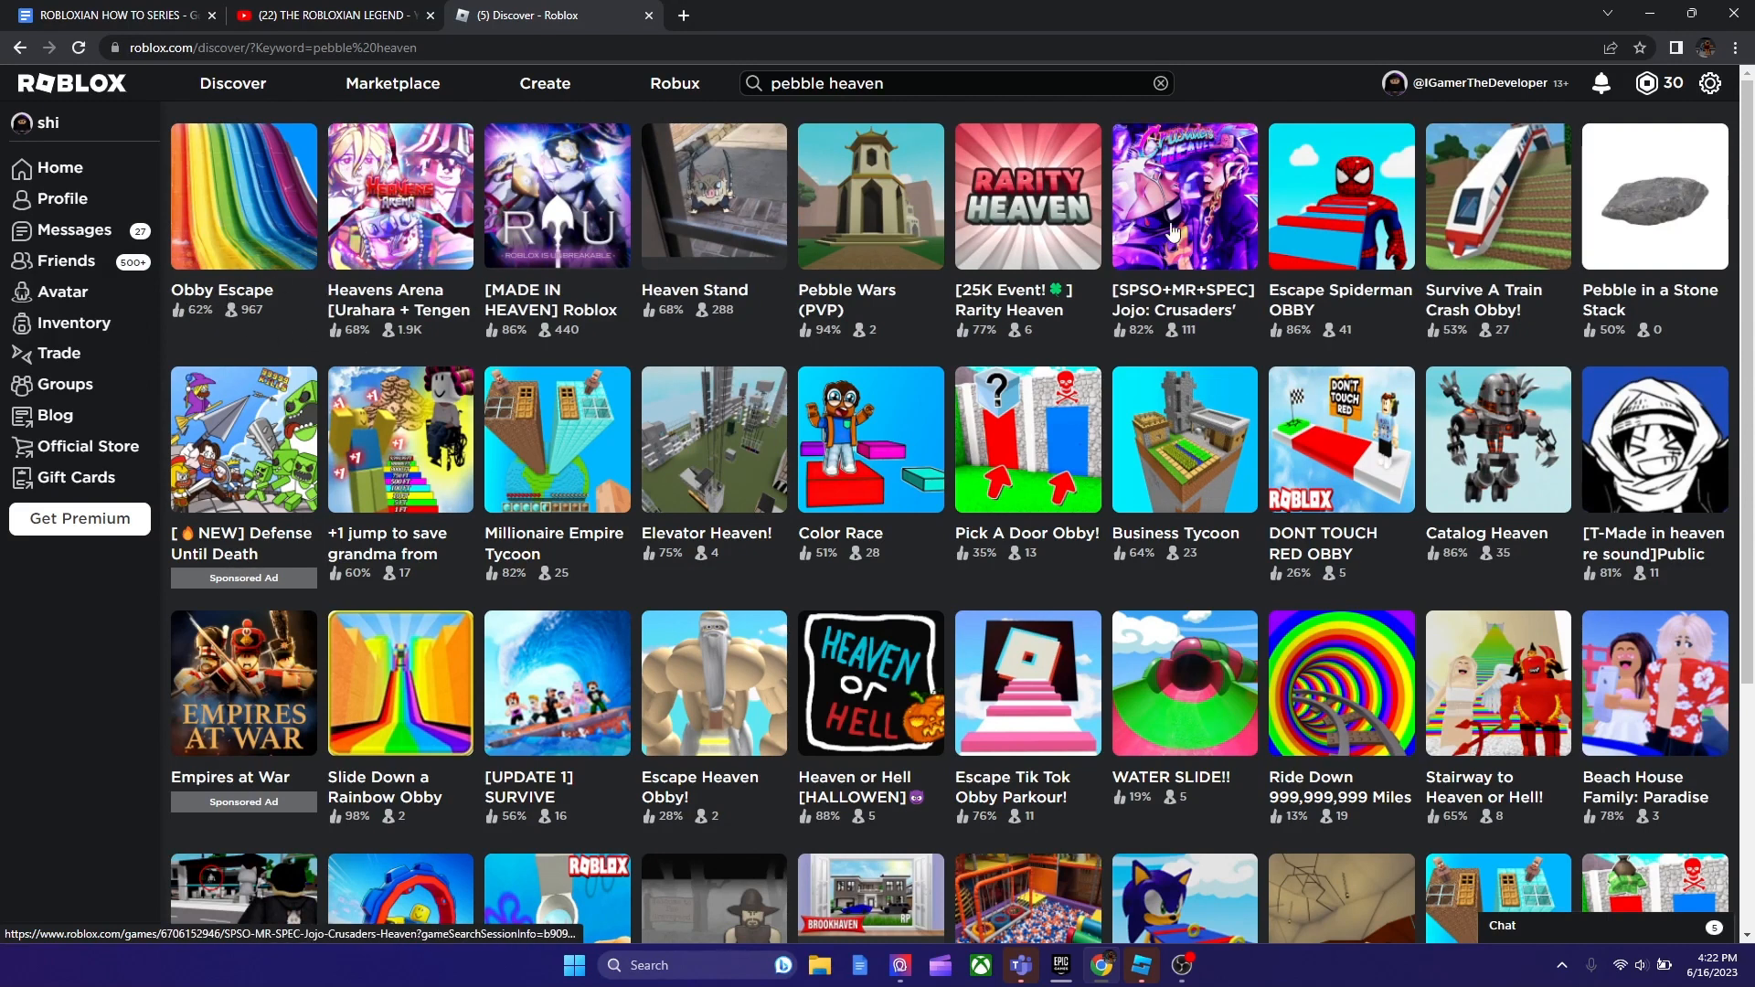
{"action": "mouse_move", "coordinate": [424, 240]}
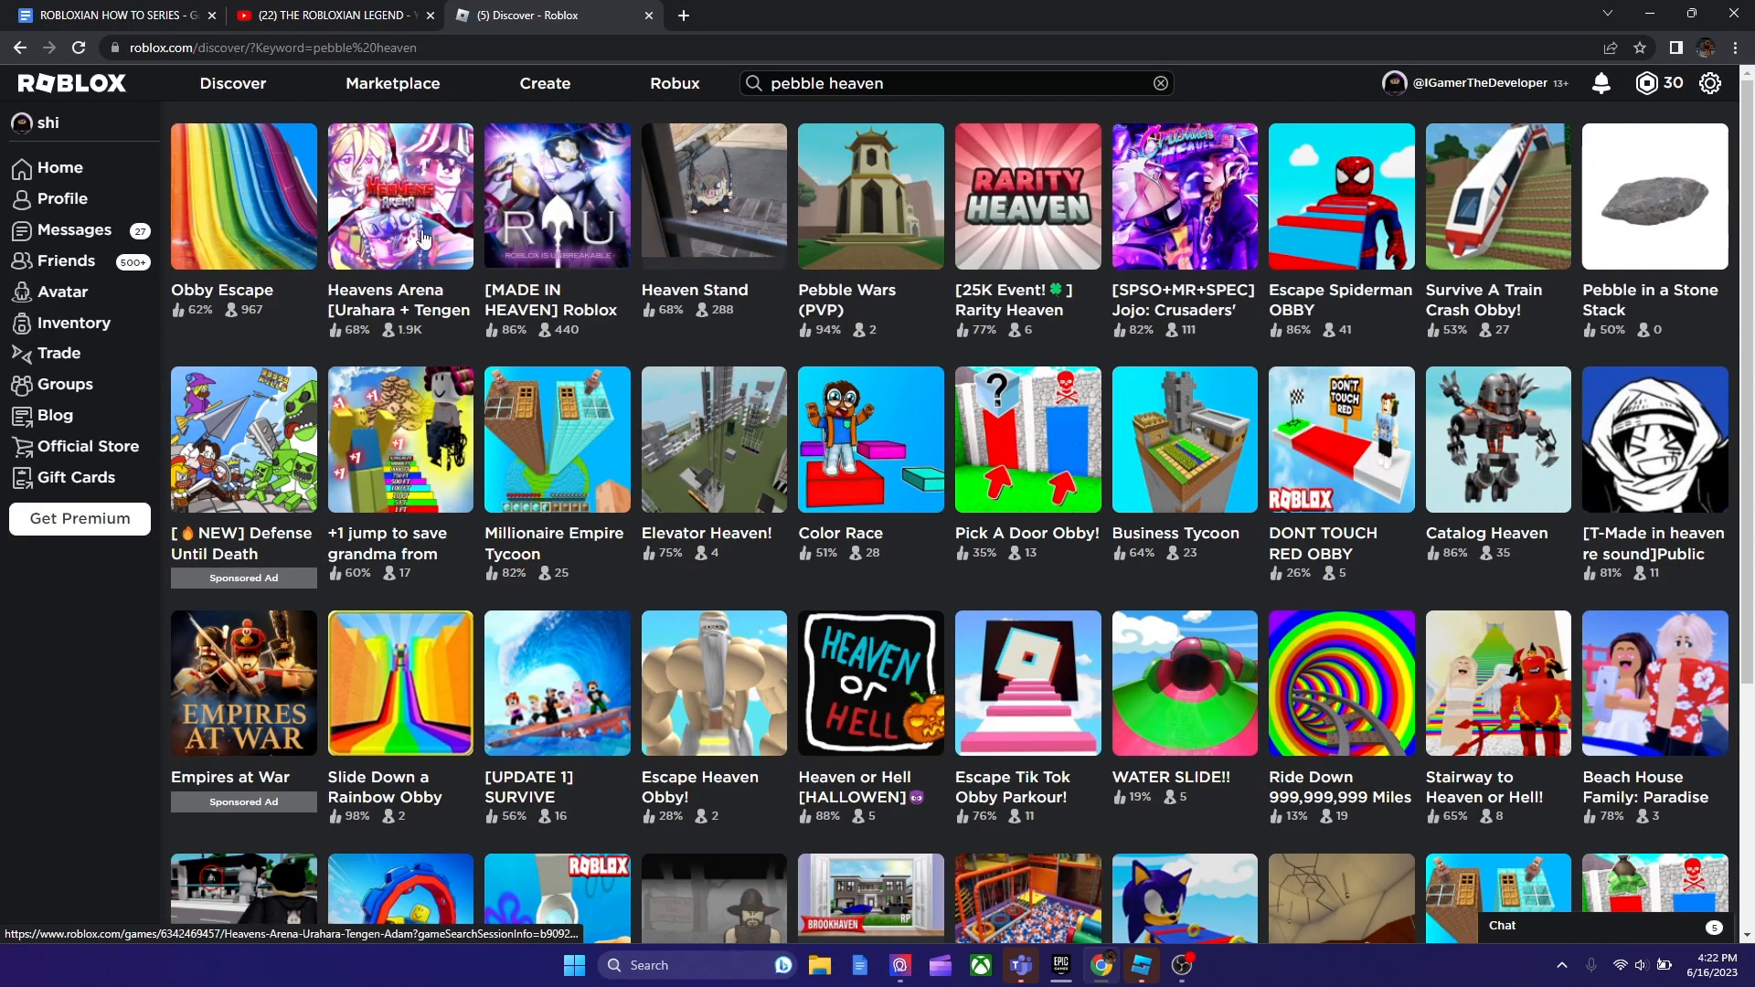
- Clear the search box and scroll through the unrelated heaven-themed experience results
{"action": "left_click", "coordinate": [921, 83]}
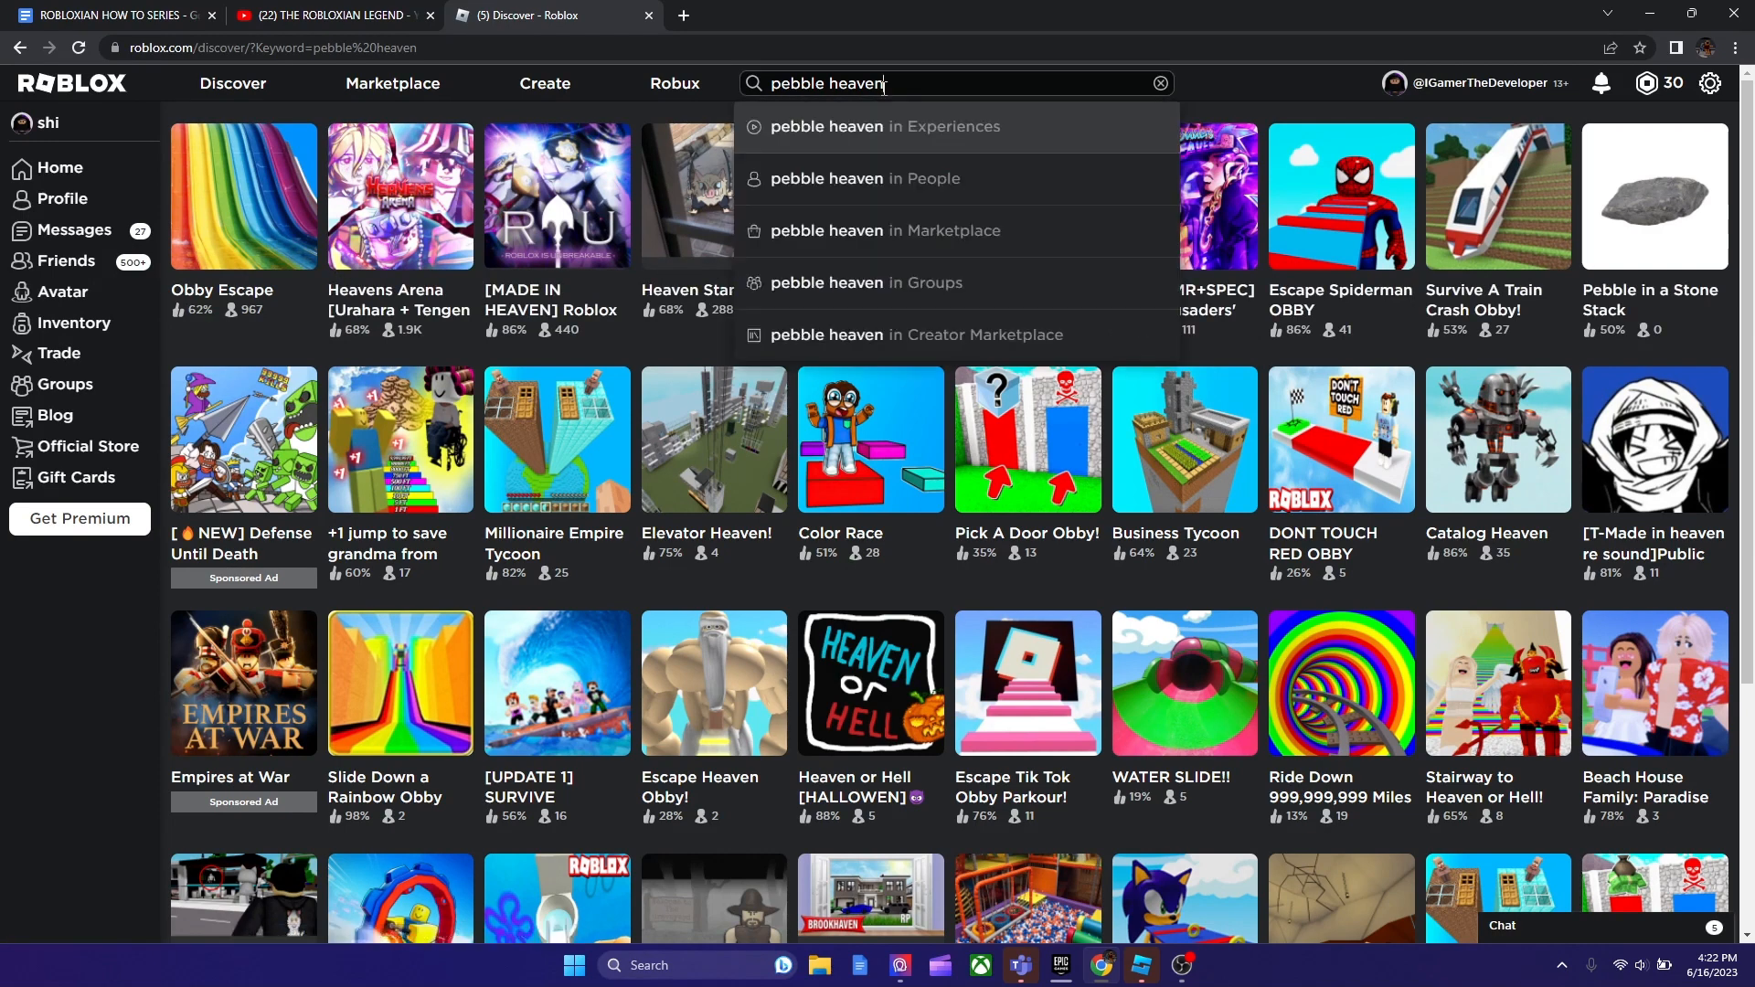
{"action": "left_click", "coordinate": [1161, 83]}
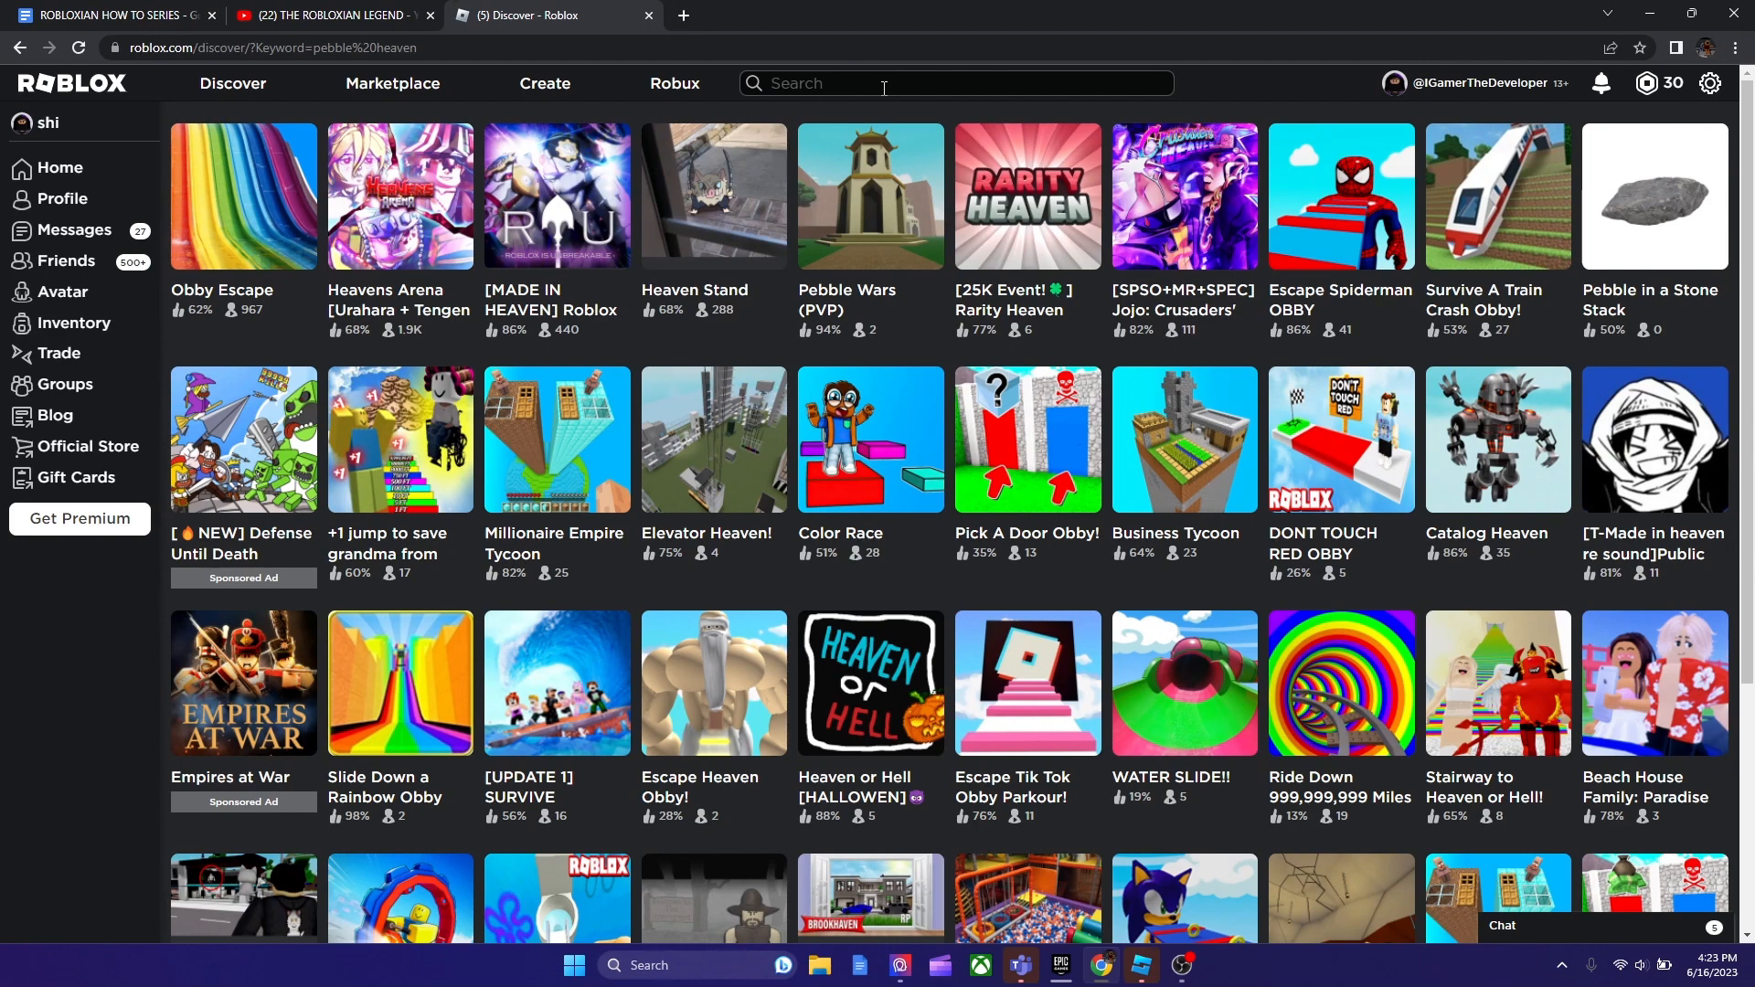
{"action": "scroll", "scroll_direction": "down", "scroll_amount": 3}
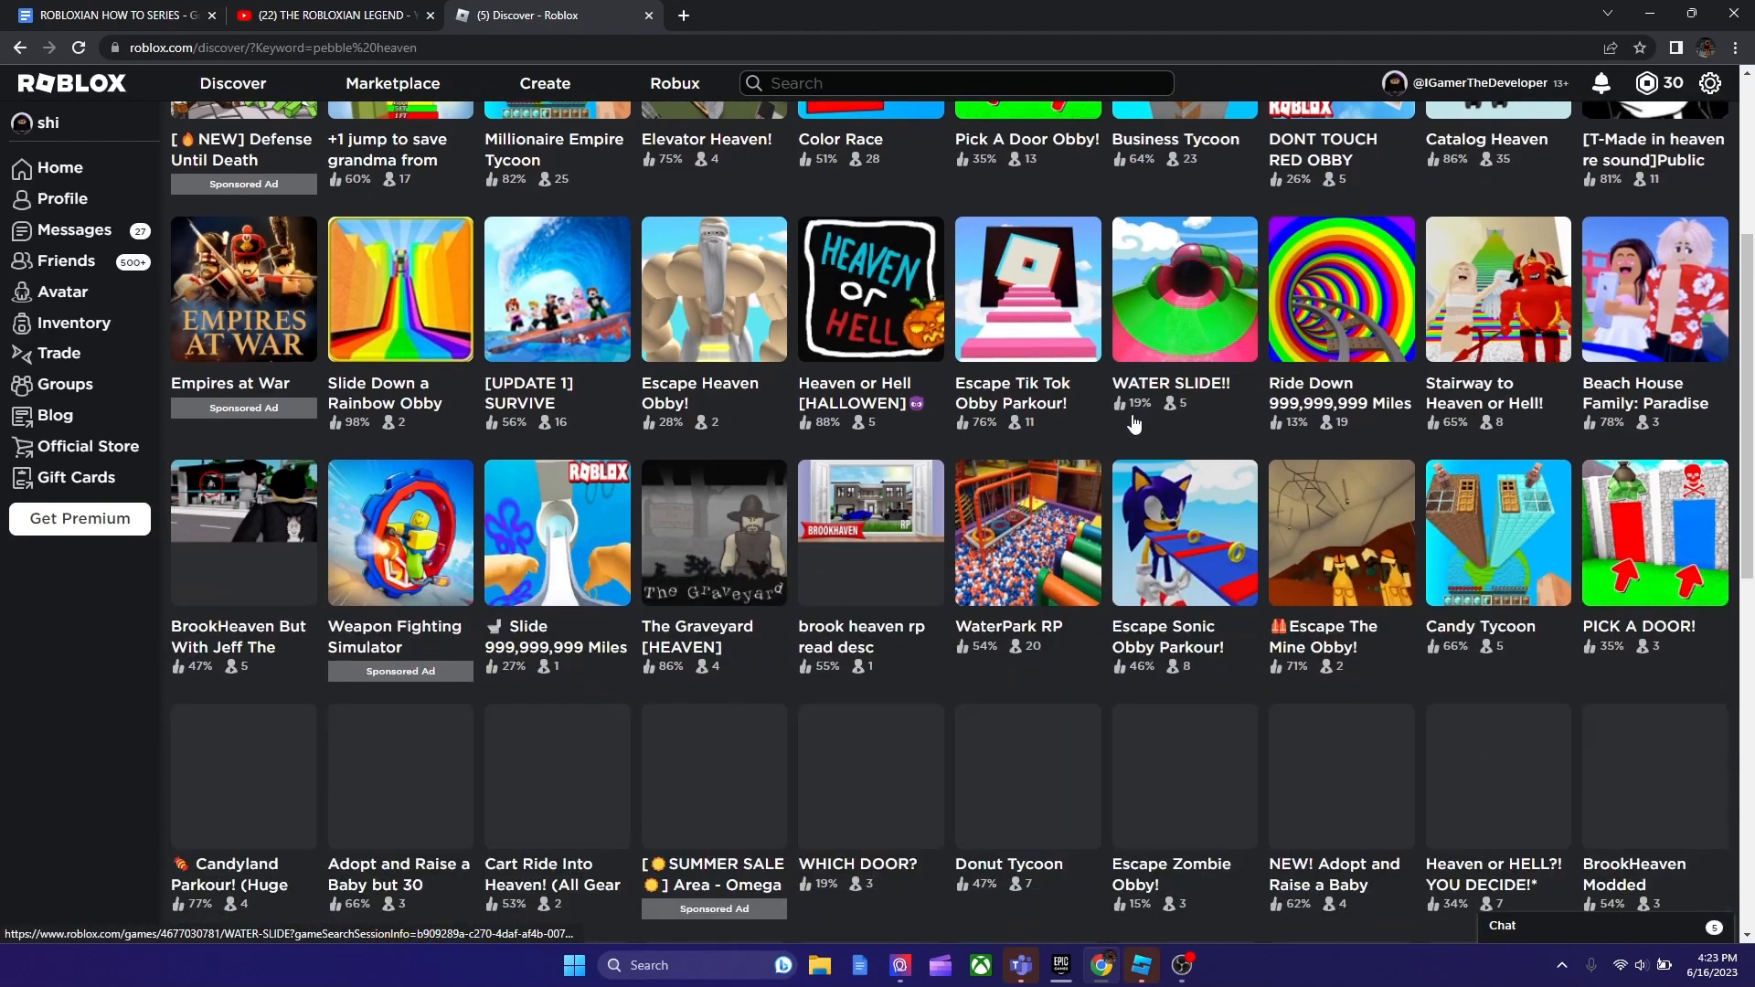
{"action": "scroll", "scroll_direction": "down", "scroll_amount": 3}
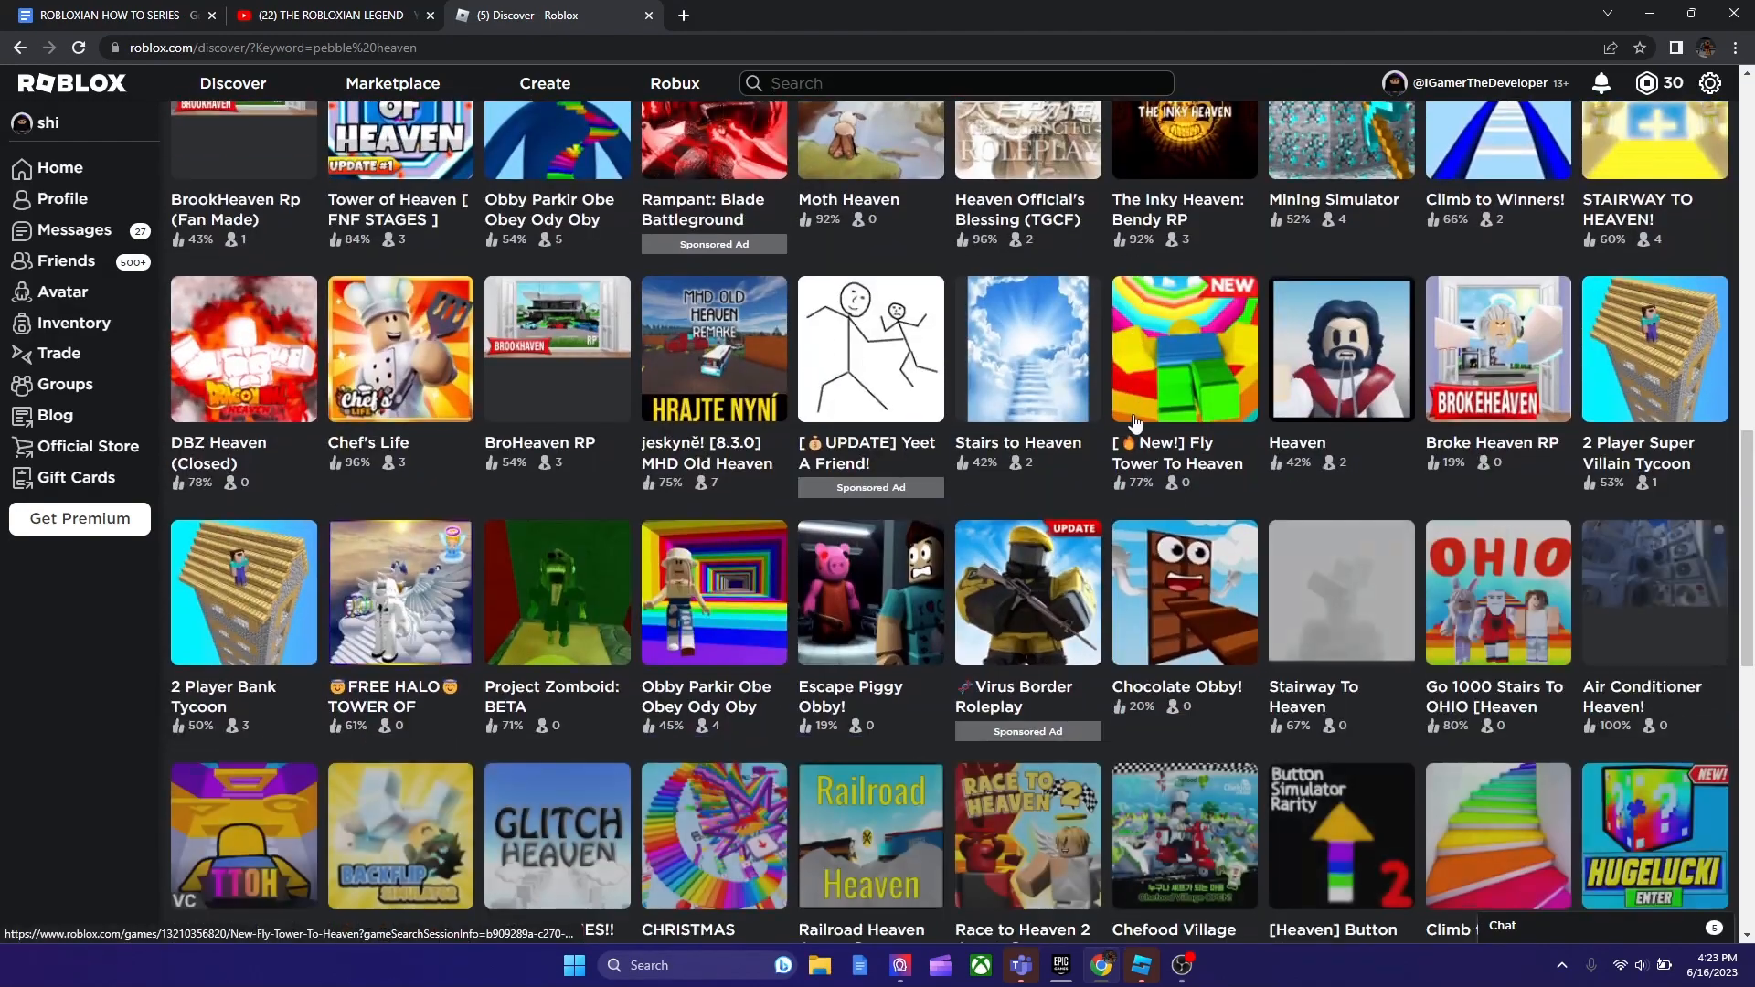
{"action": "scroll", "scroll_direction": "down", "scroll_amount": 3}
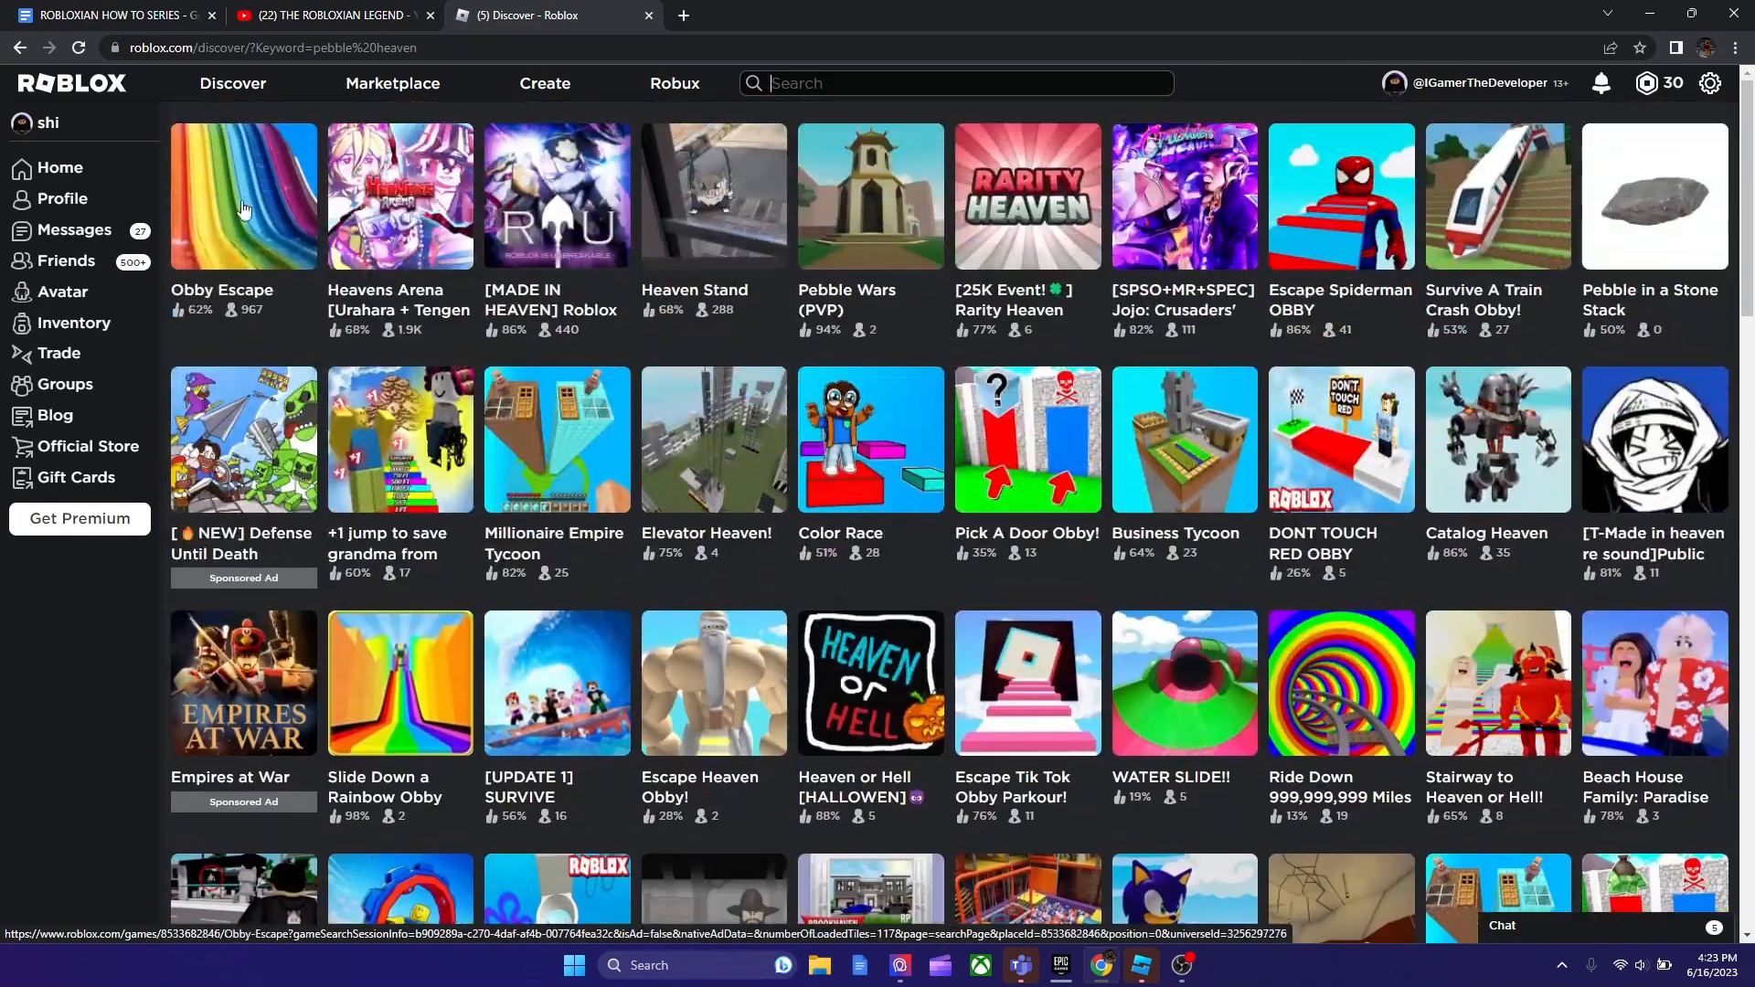
{"action": "mouse_move", "coordinate": [1090, 534]}
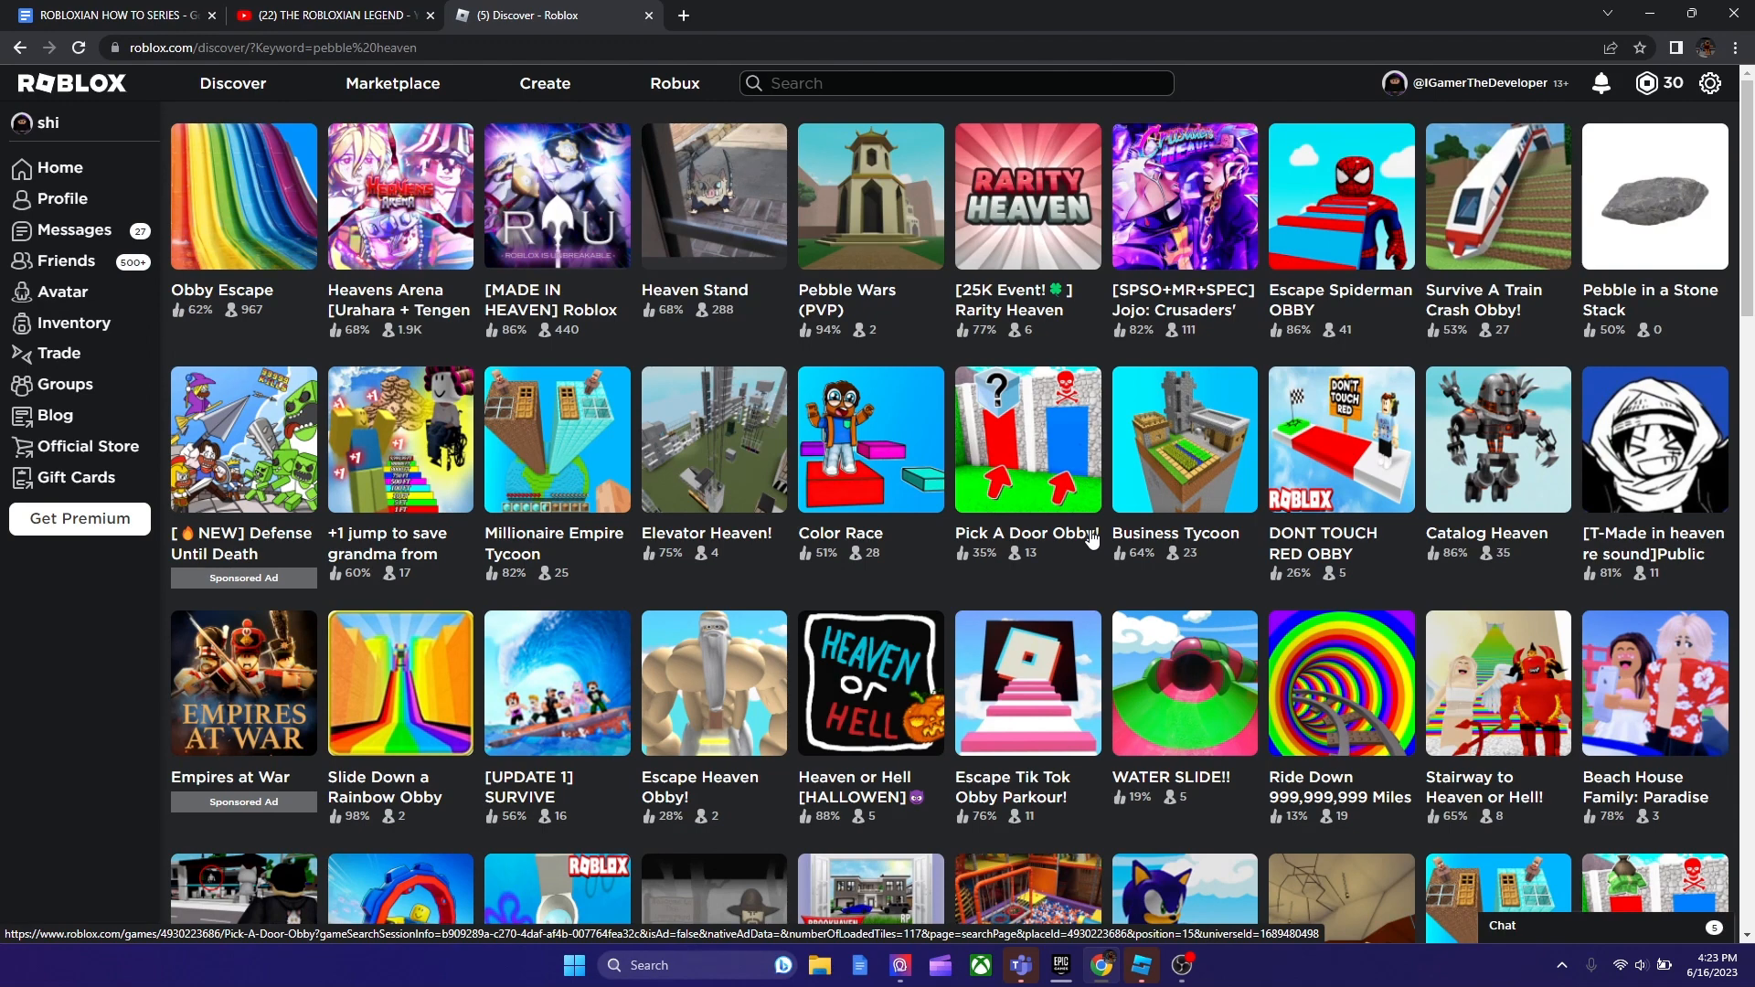
- Search for the quoted exact phrase "pebble heaven" to show only the Pebble Heaven game
{"action": "left_click", "coordinate": [956, 83]}
{"action": "type", "text": "\""}
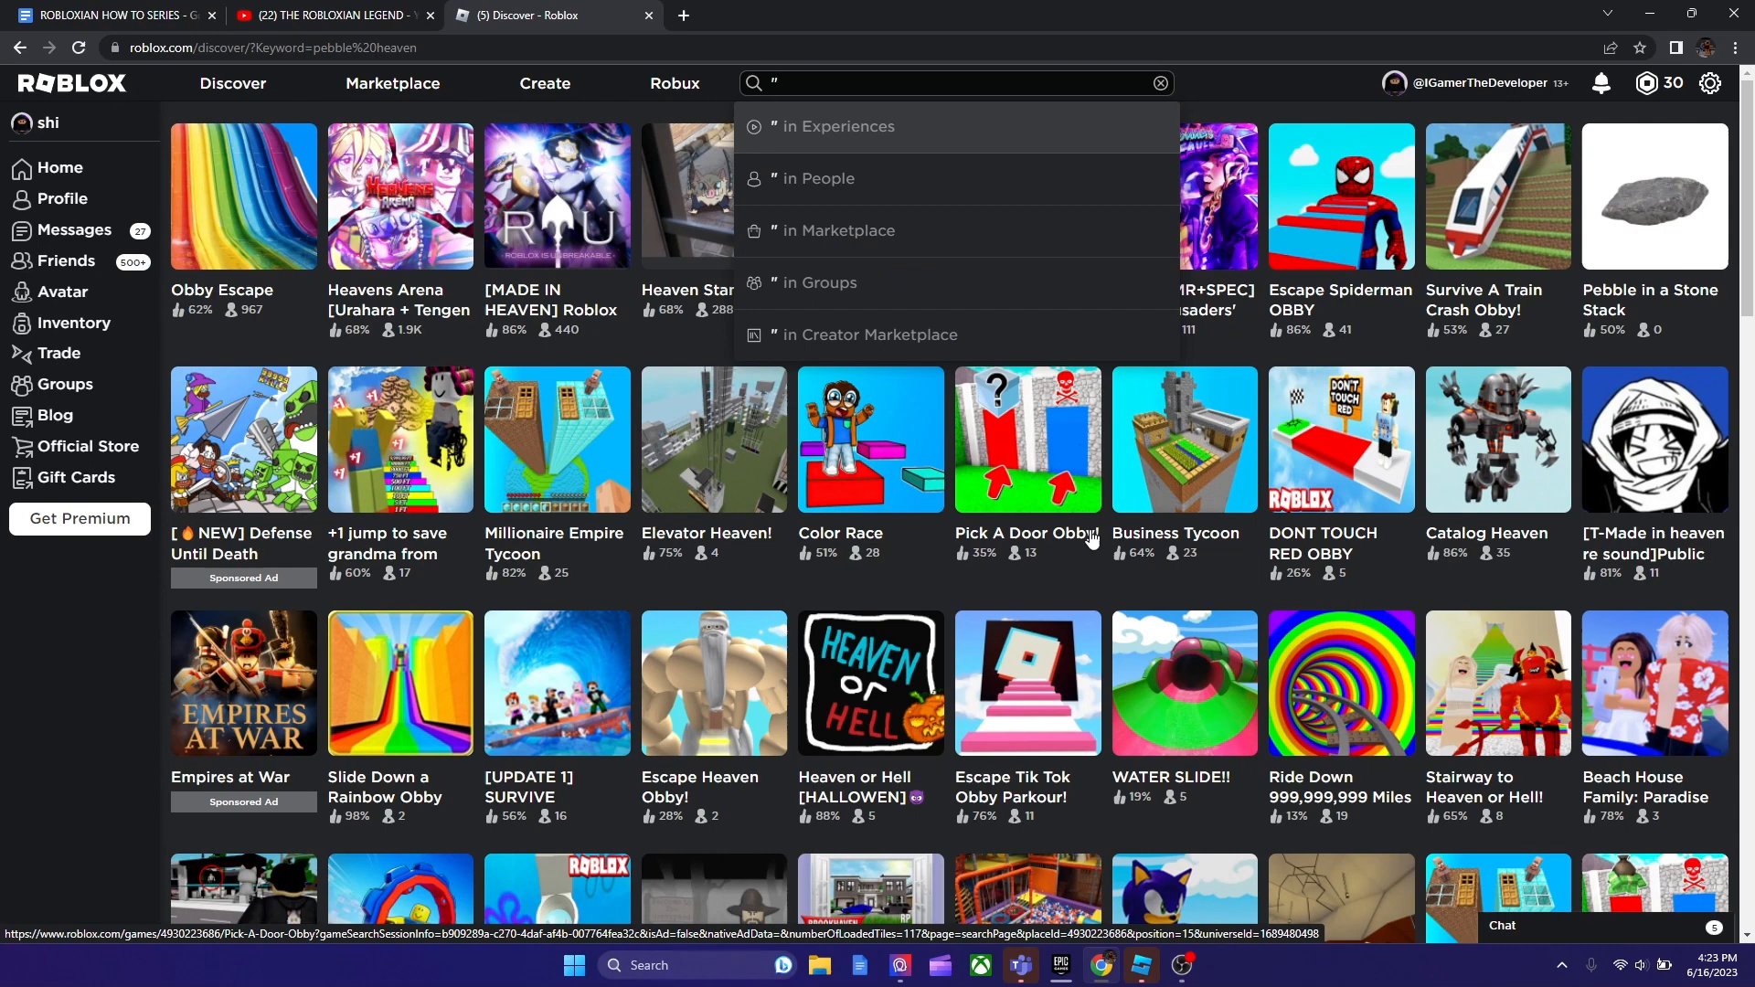
{"action": "type", "text": "p"}
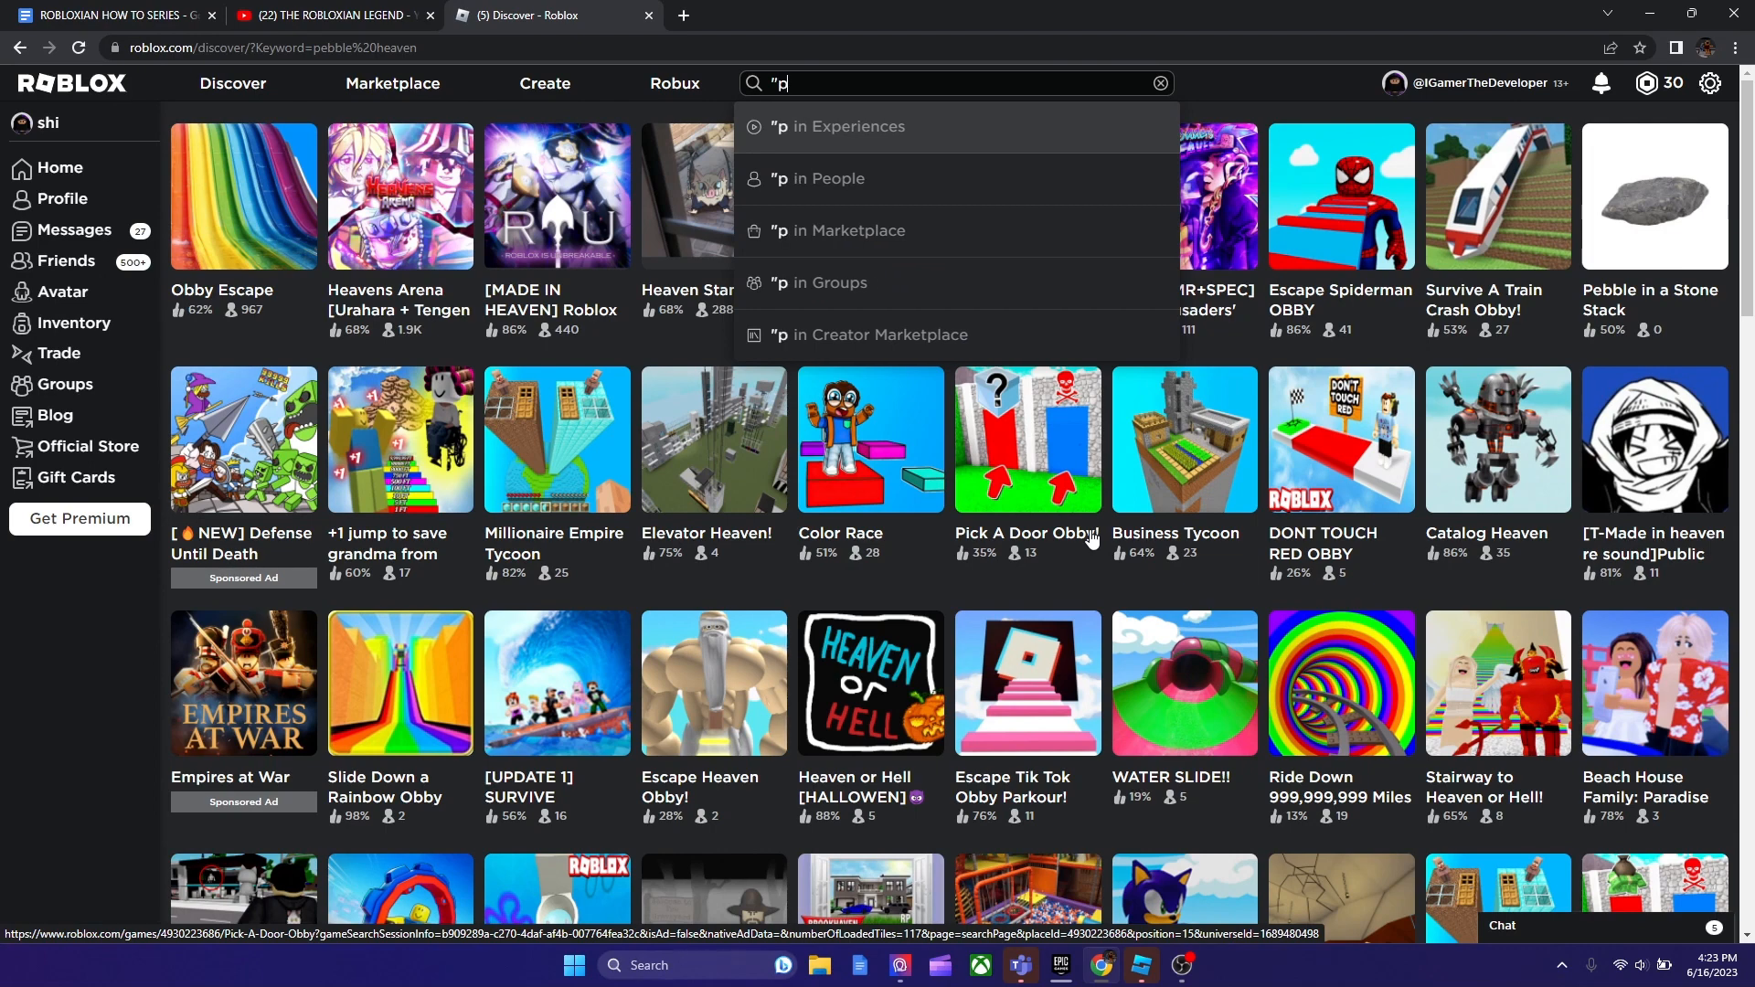
{"action": "type", "text": "ebble heaven"}
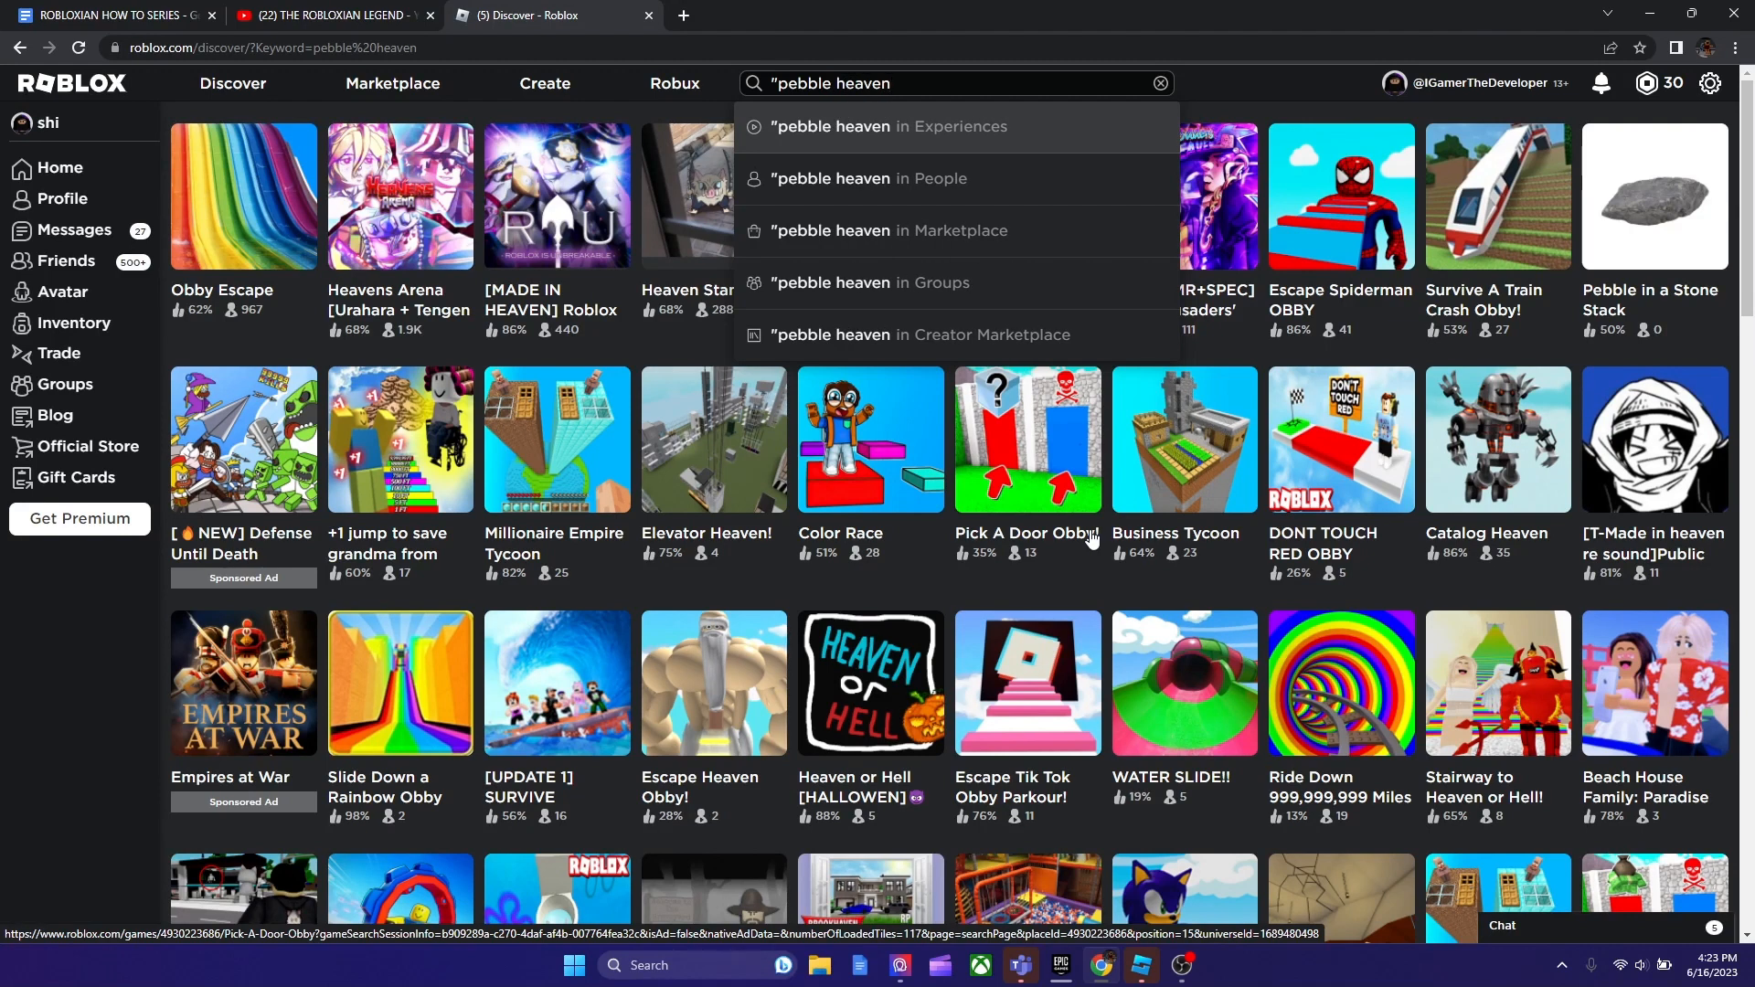
{"action": "type", "text": "\""}
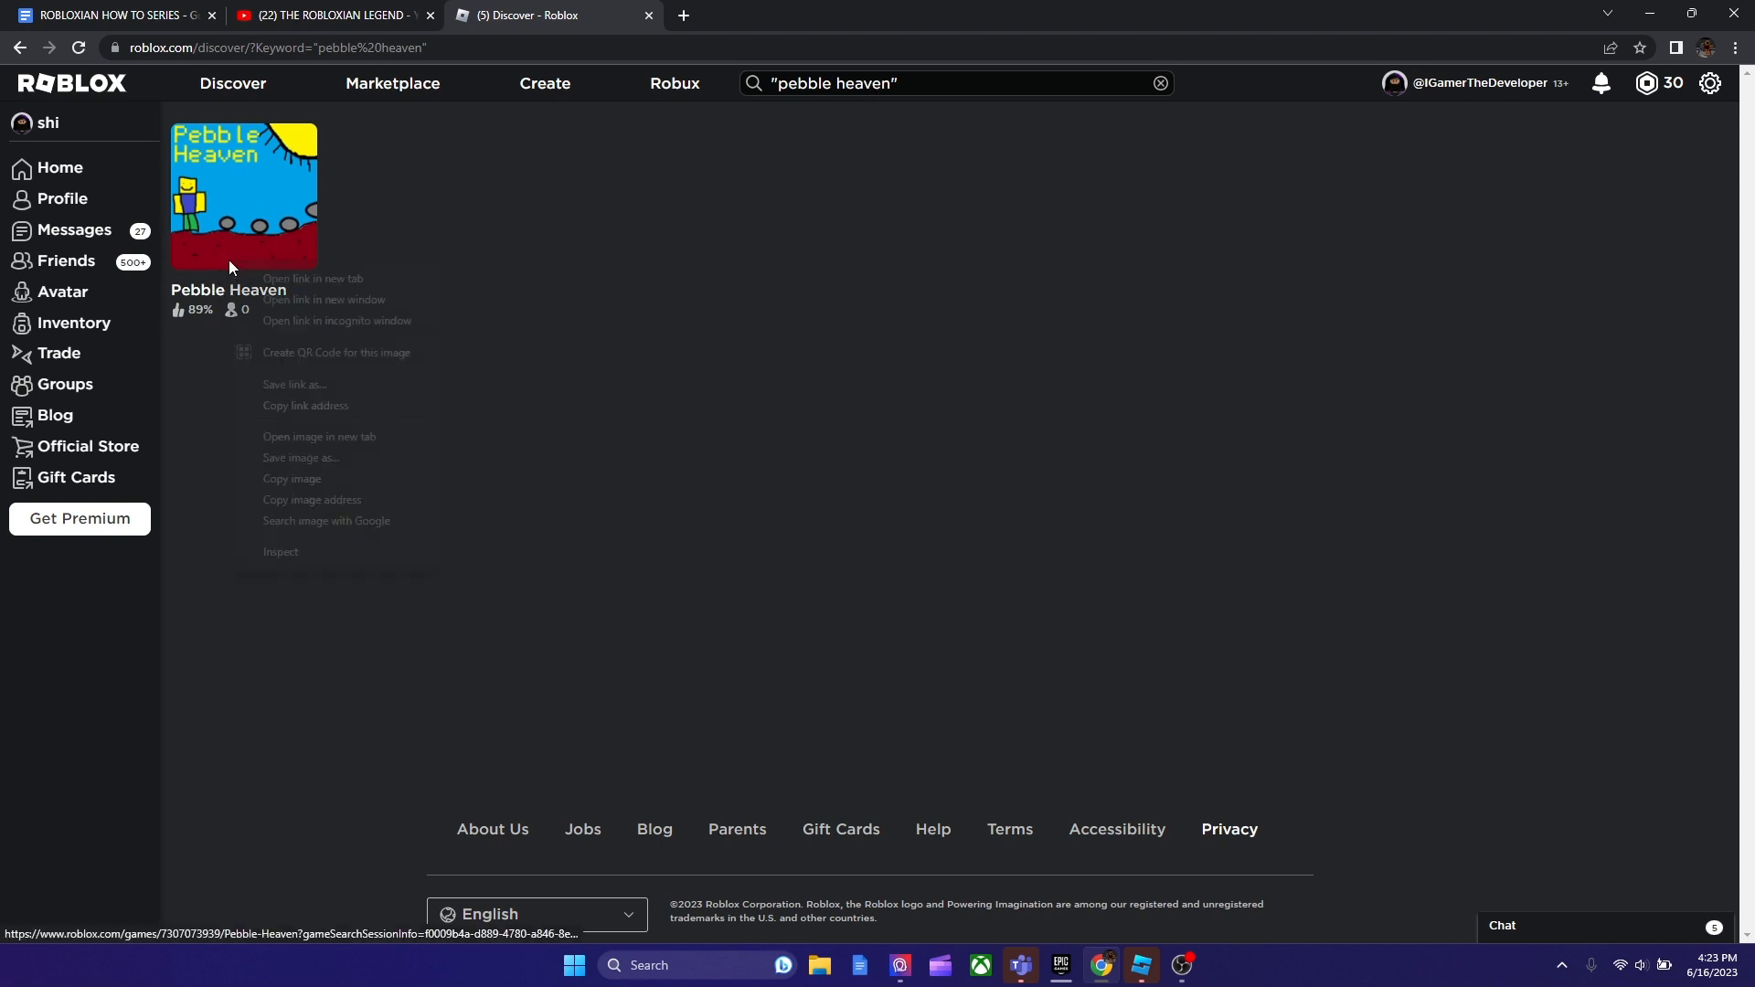
- Open the Pebble Heaven tile in a new tab, then reopen it from Home's Continue row
{"action": "left_click", "coordinate": [314, 278]}
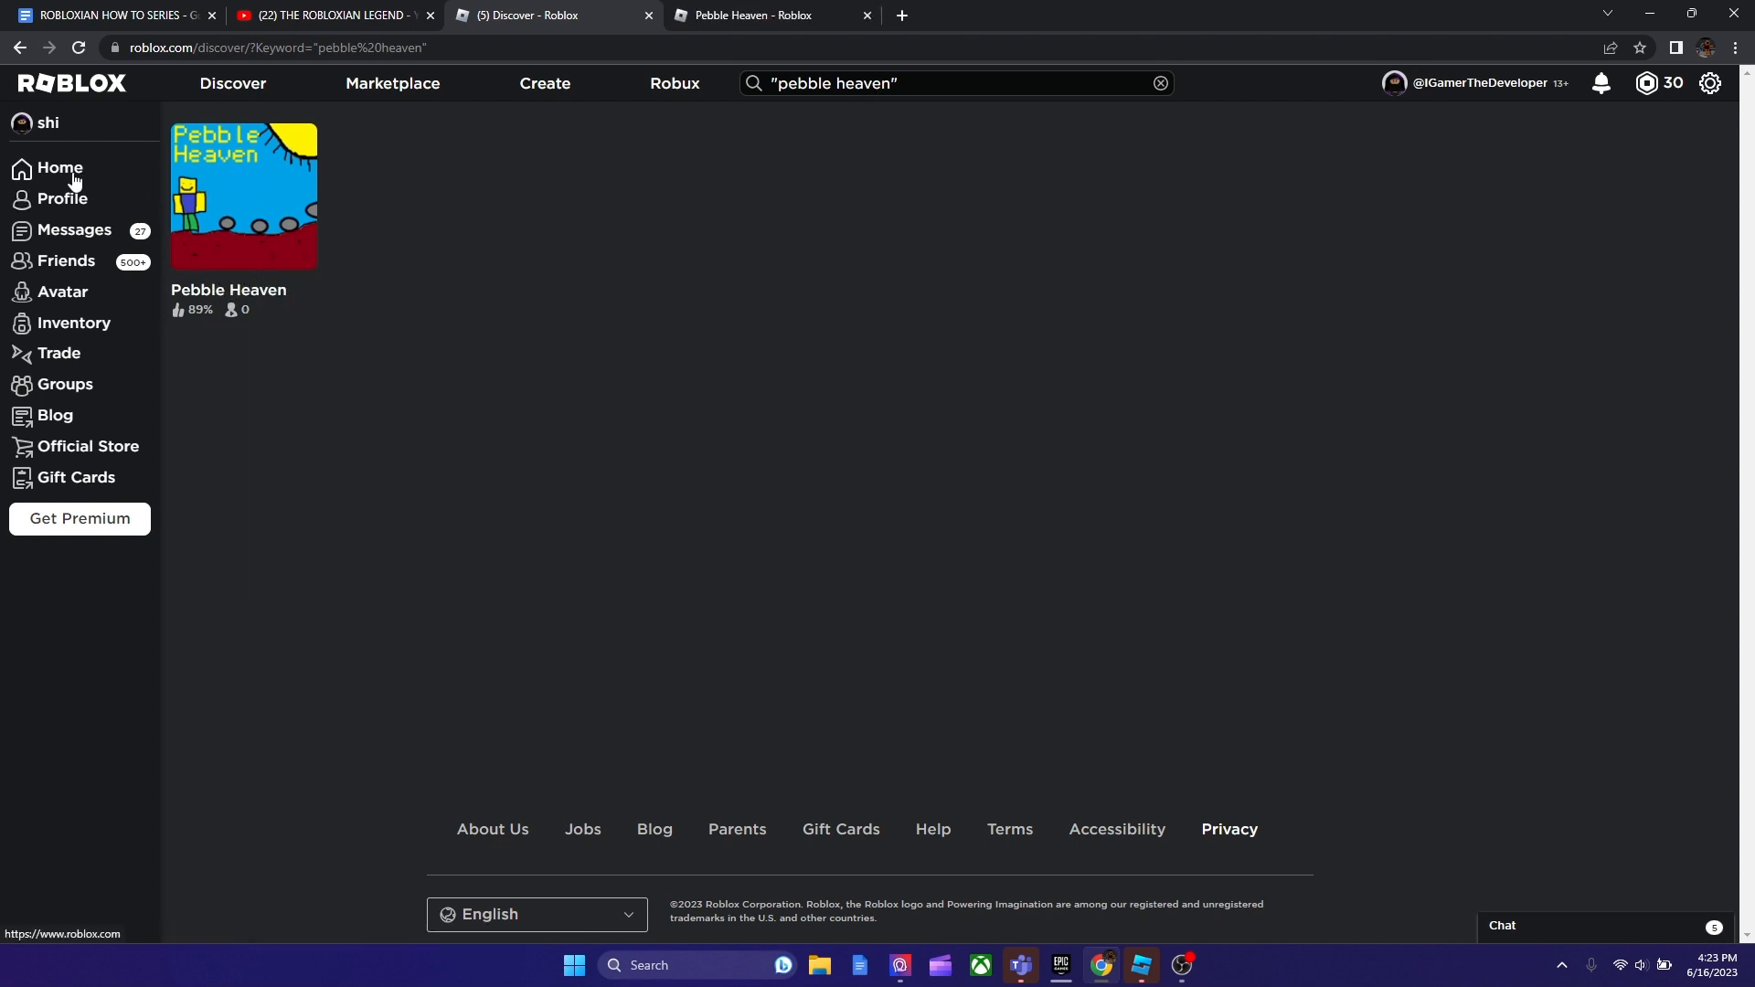
{"action": "left_click", "coordinate": [59, 168]}
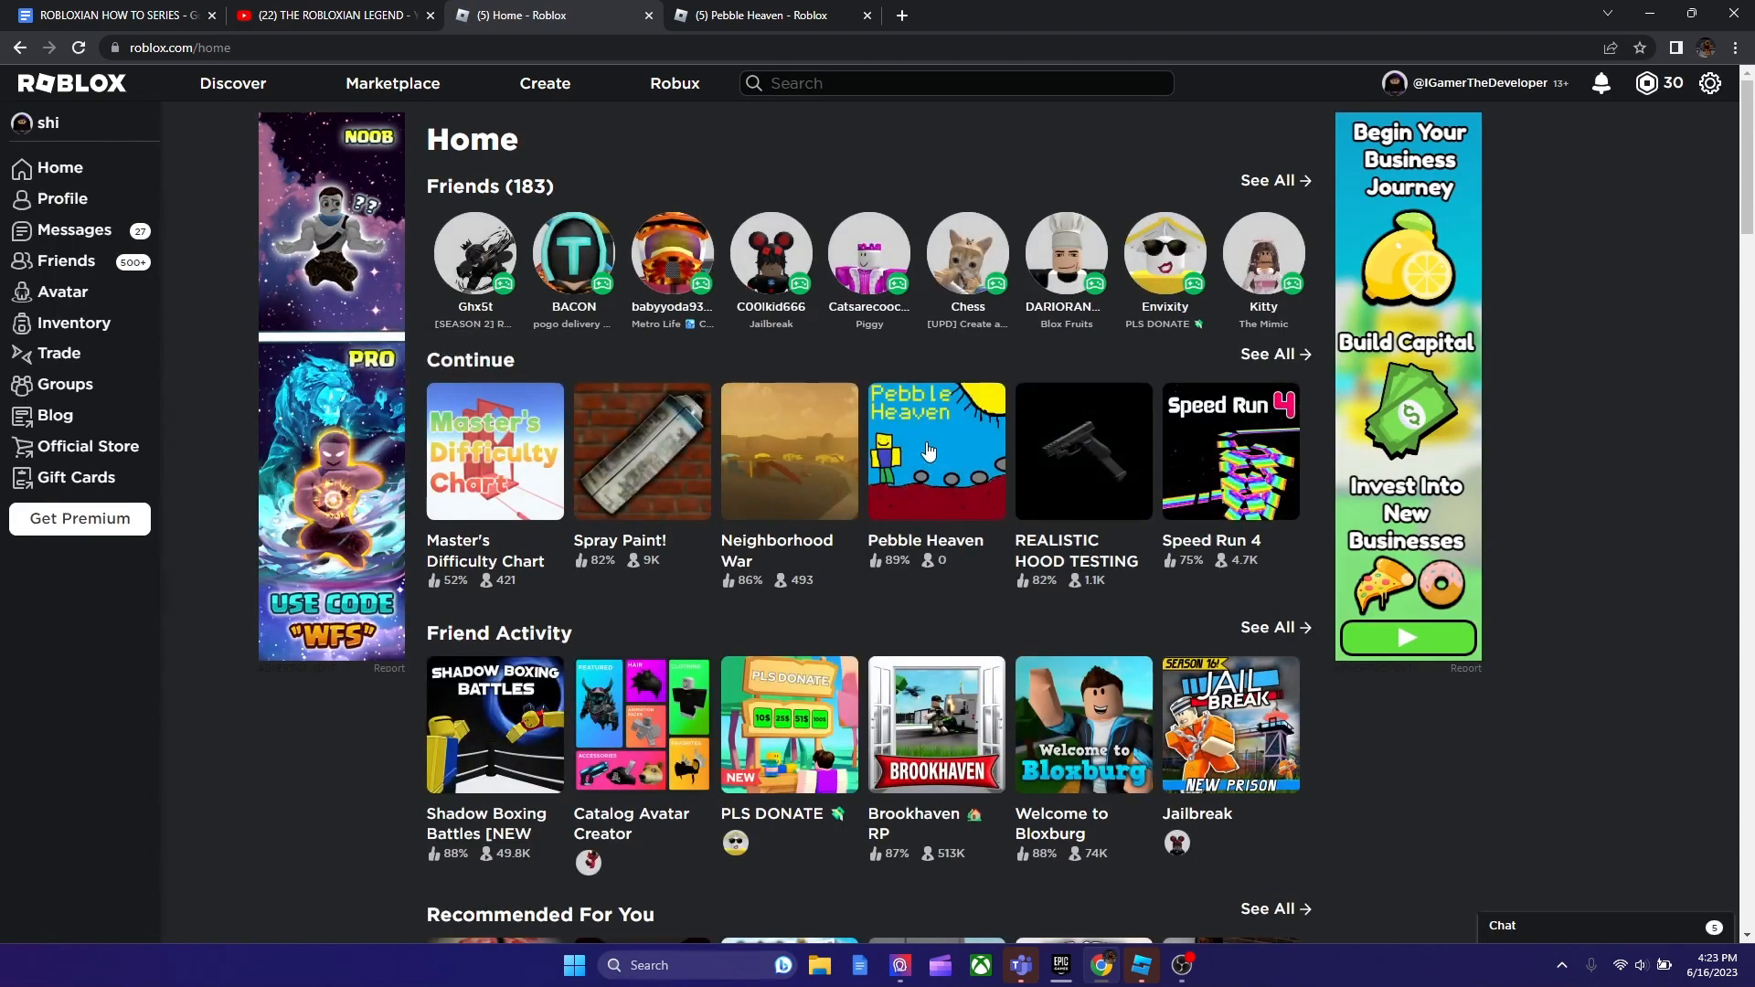
{"action": "left_click", "coordinate": [937, 470]}
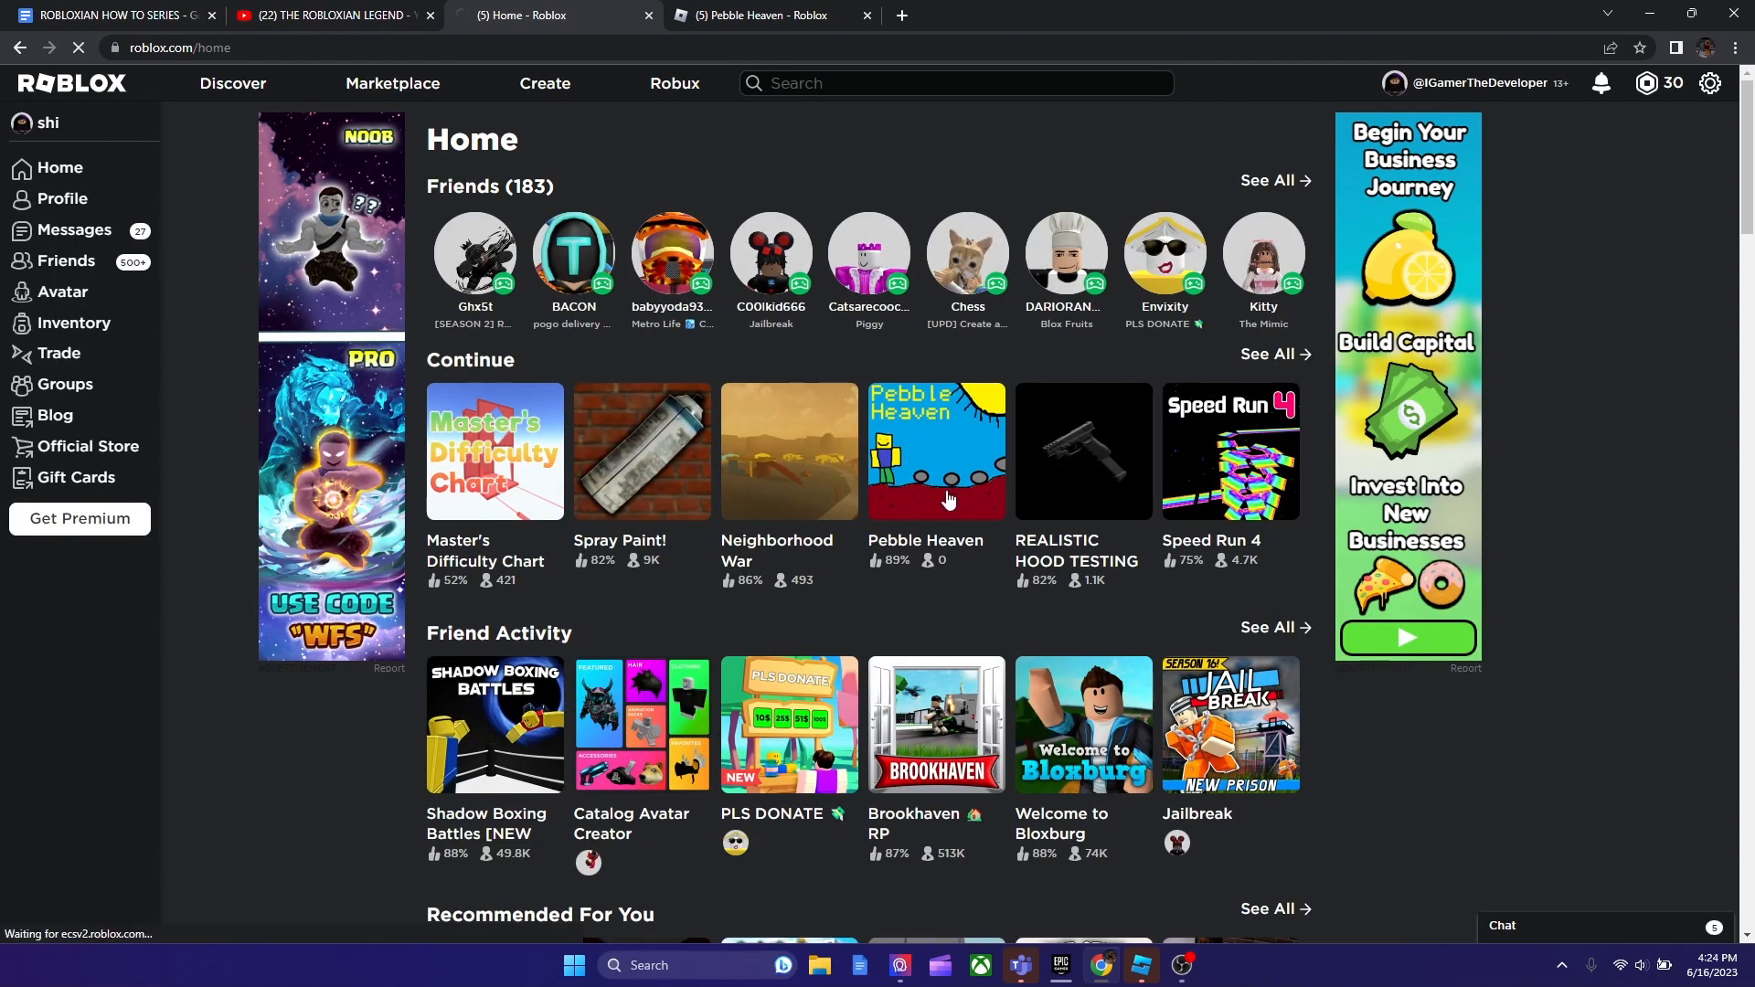
{"action": "left_click", "coordinate": [936, 452]}
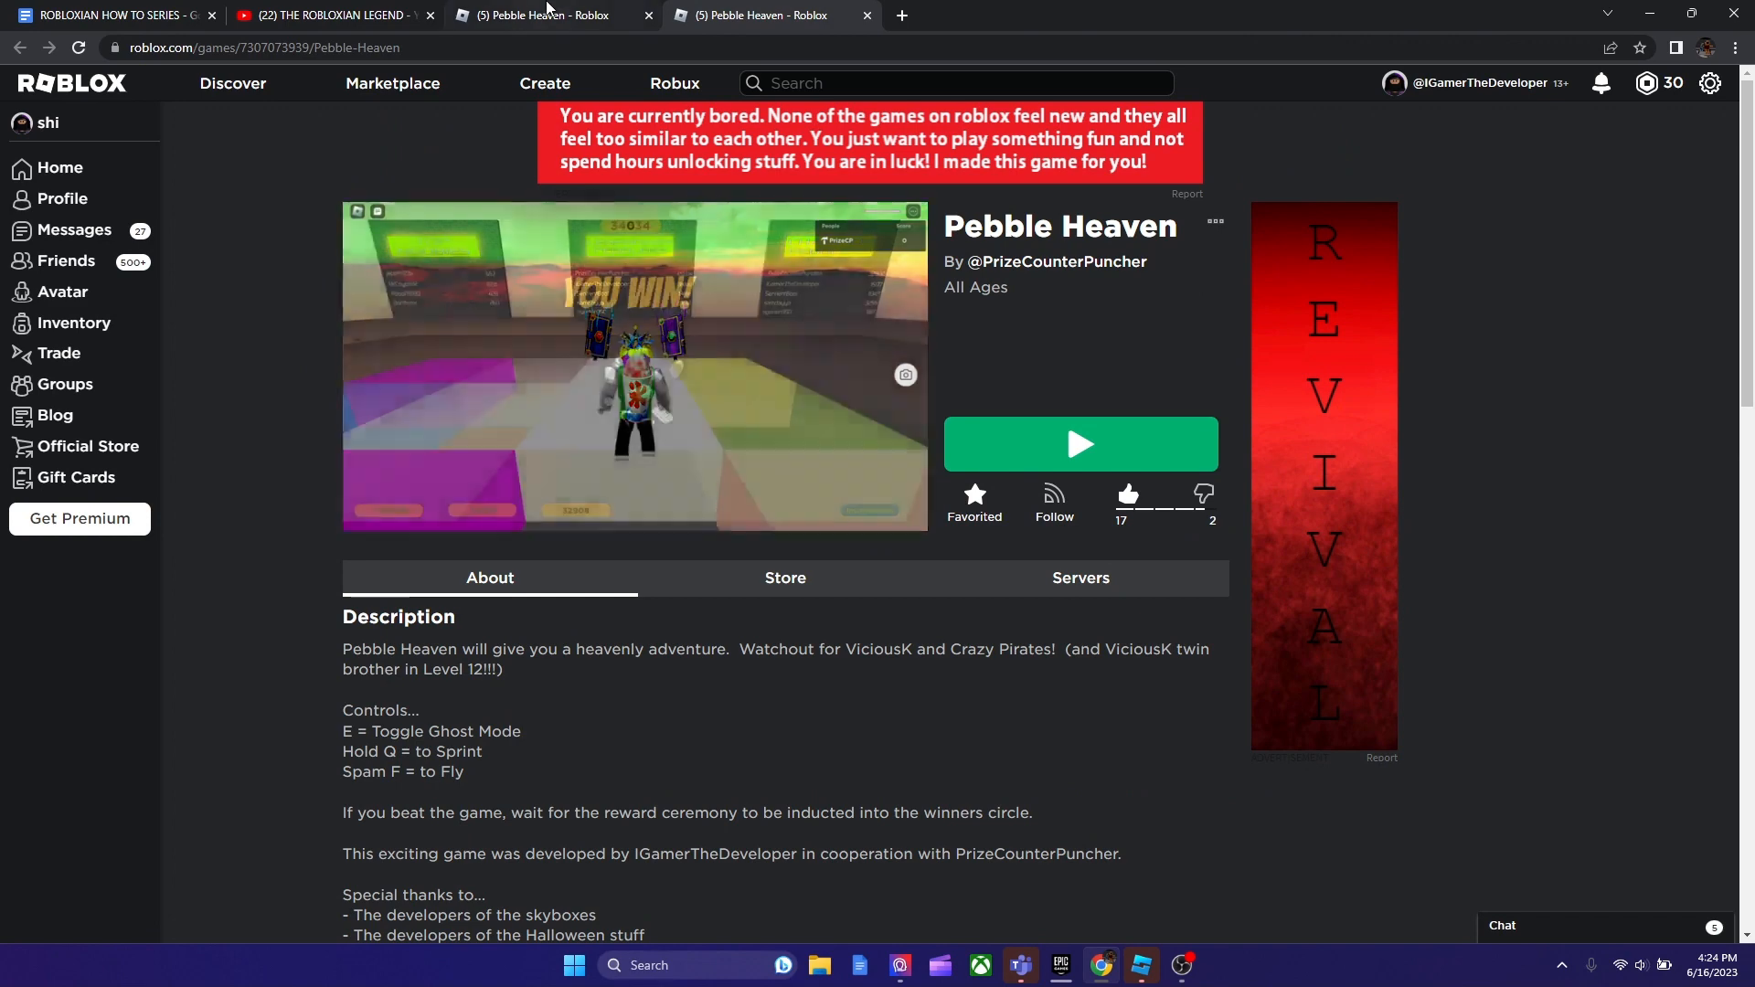